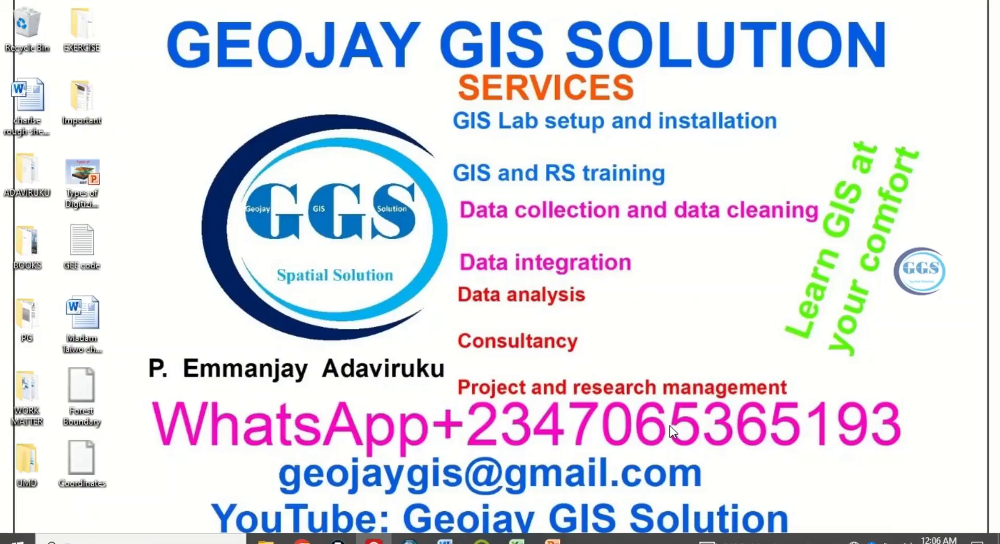
mouse_move(671, 480)
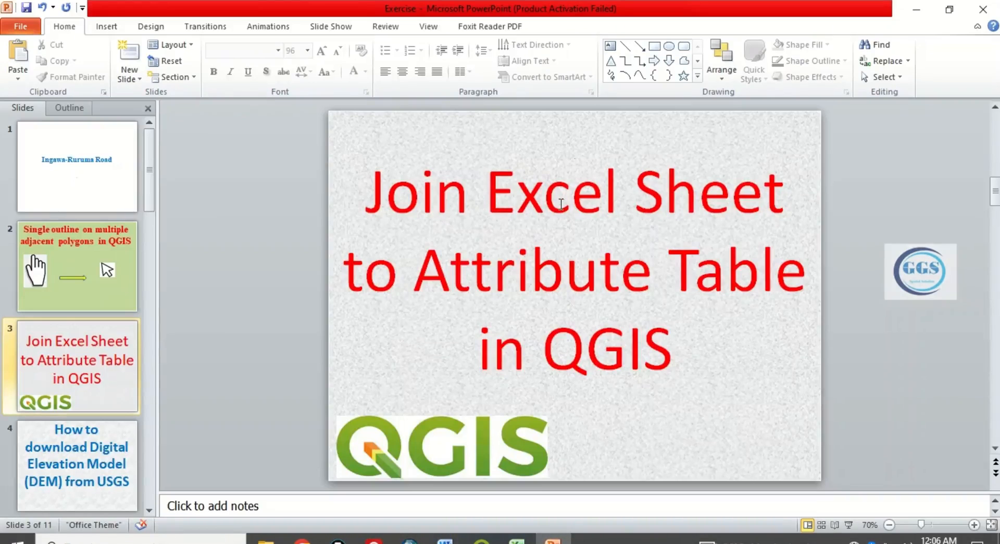
mouse_move(648, 327)
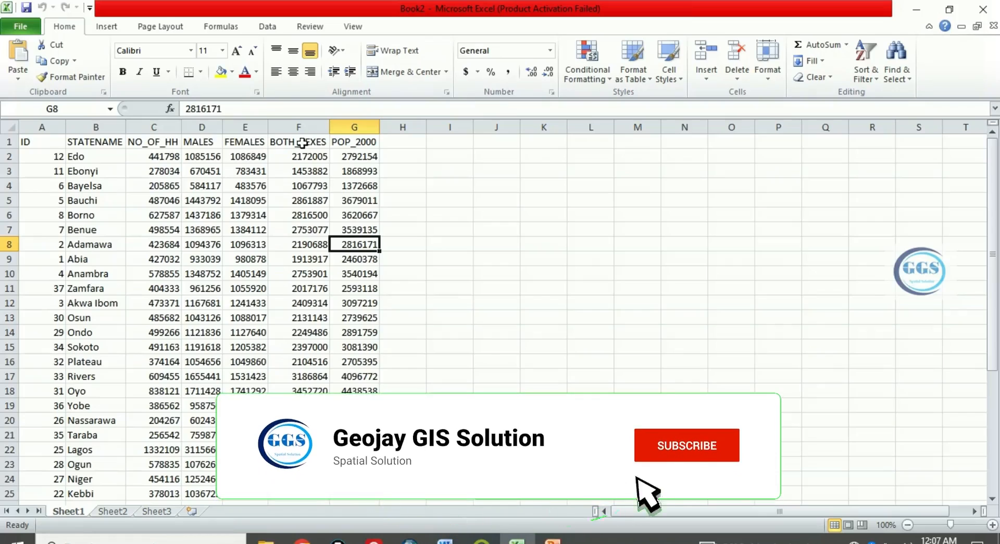
Step: Bring up Sheet1 of the Excel workbook Book2 with the state population table
left_click(686, 445)
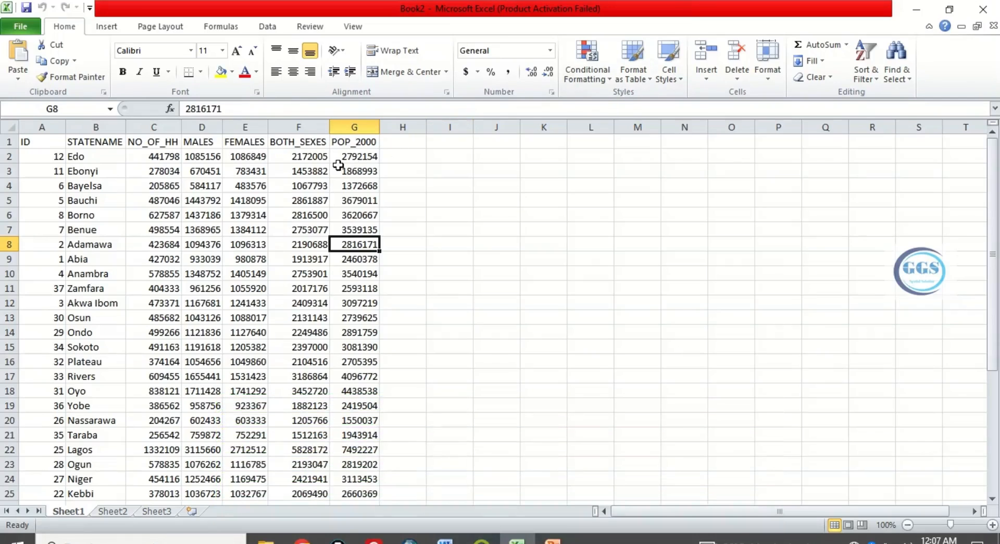
mouse_move(914, 12)
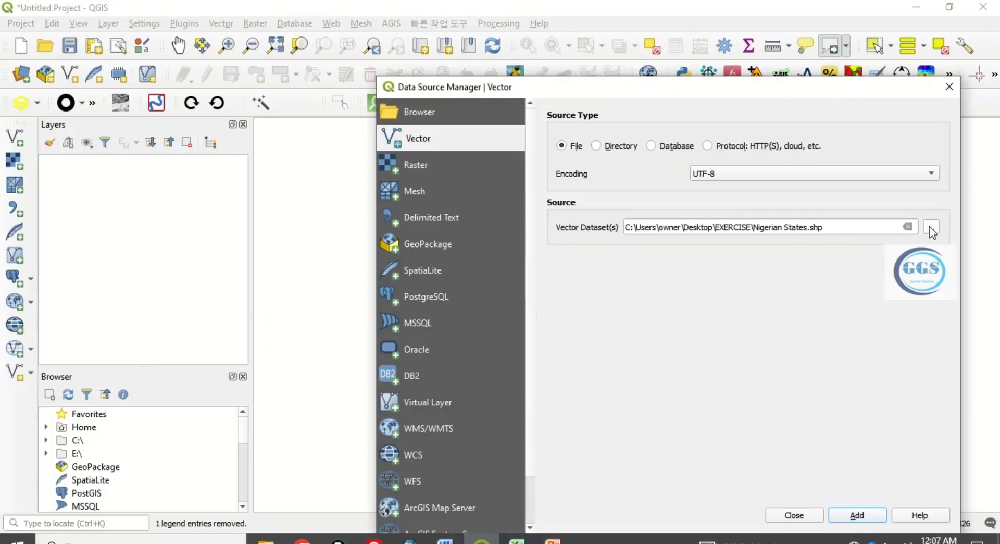
Step: Add EXERCISE\Nigerian States.shp to QGIS as a vector layer
left_click(930, 227)
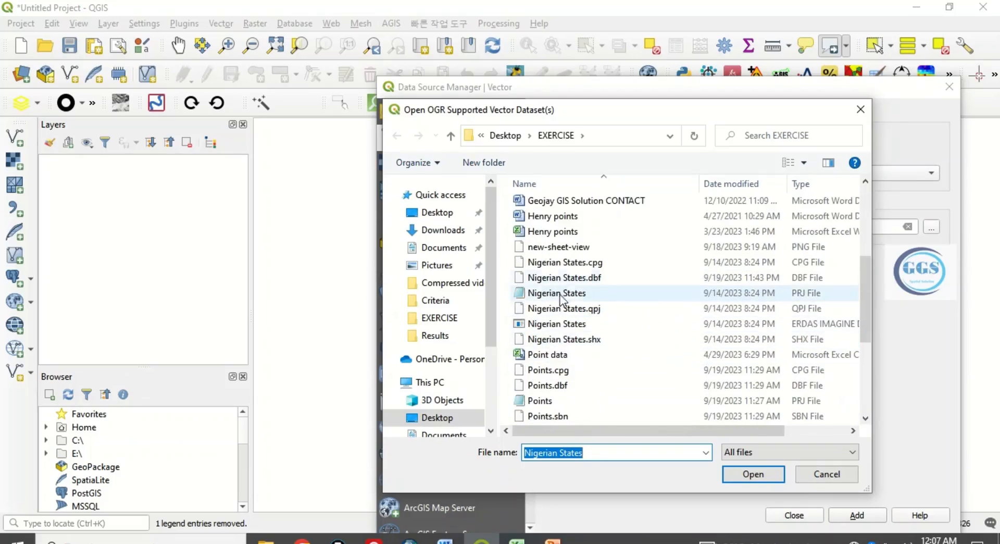
left_click(556, 323)
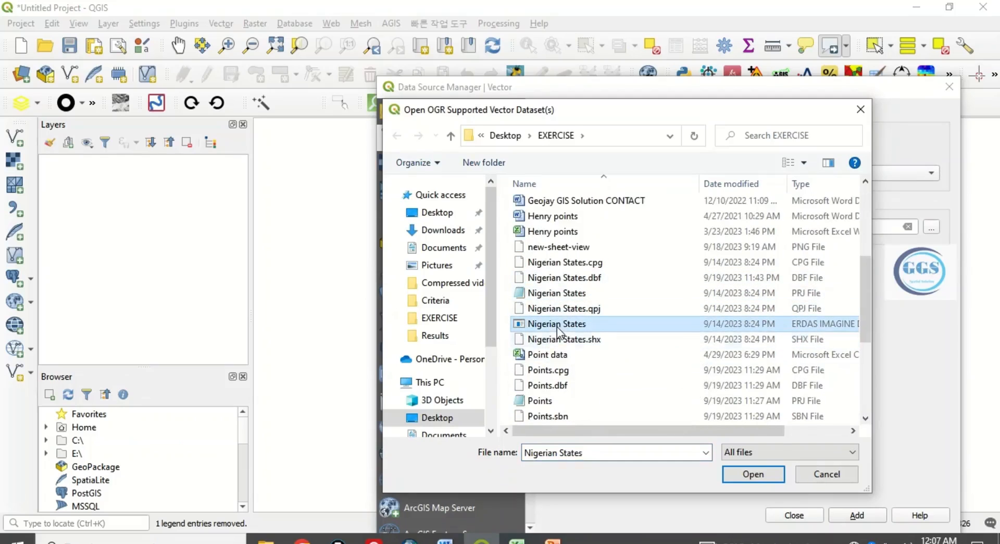
left_click(752, 473)
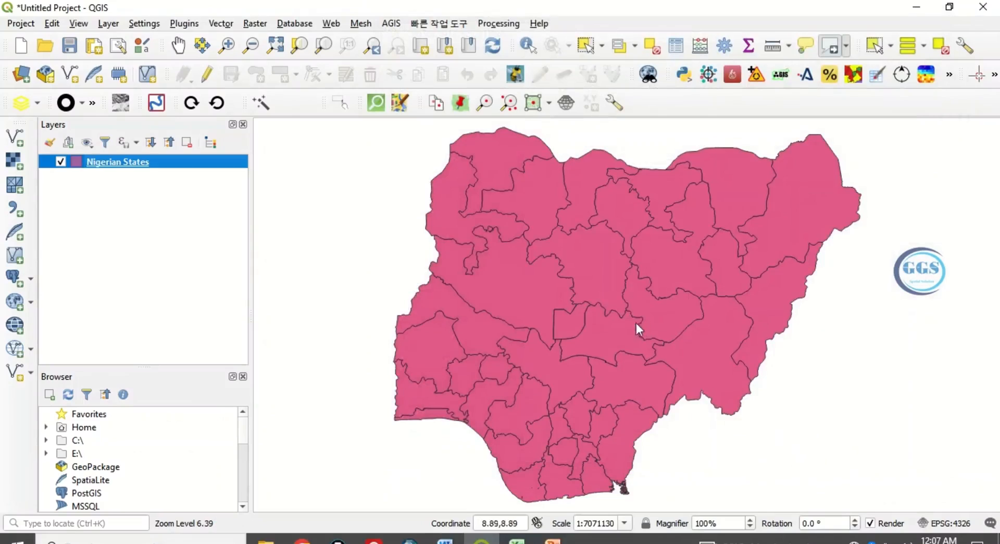
mouse_move(564, 214)
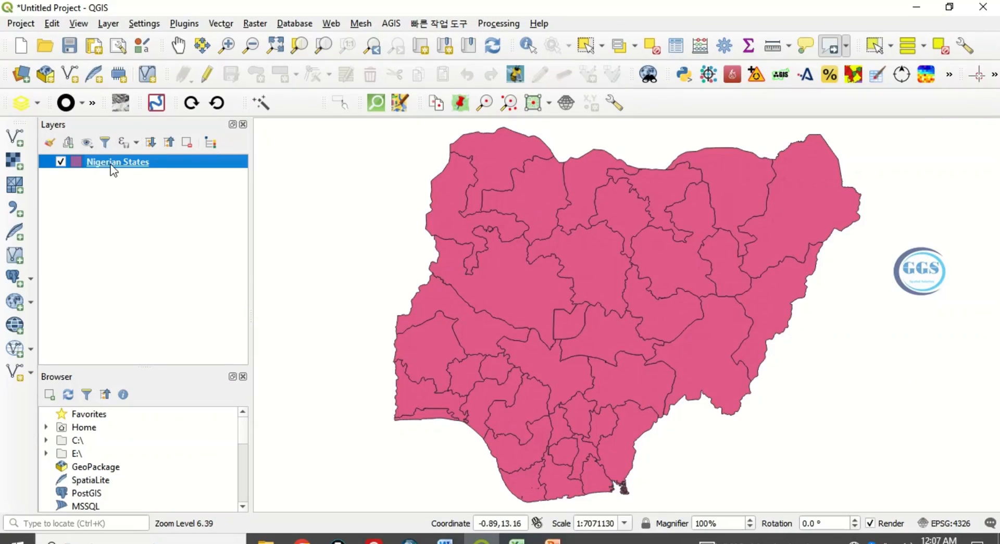
Step: Bring up the Nigerian States layer's context menu to reach its attribute table
right_click(117, 162)
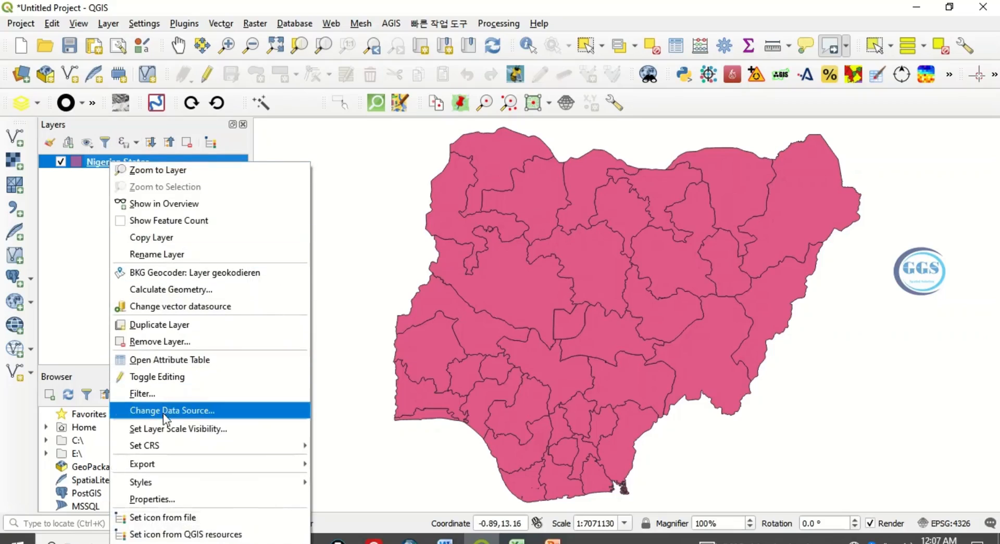
mouse_move(163, 393)
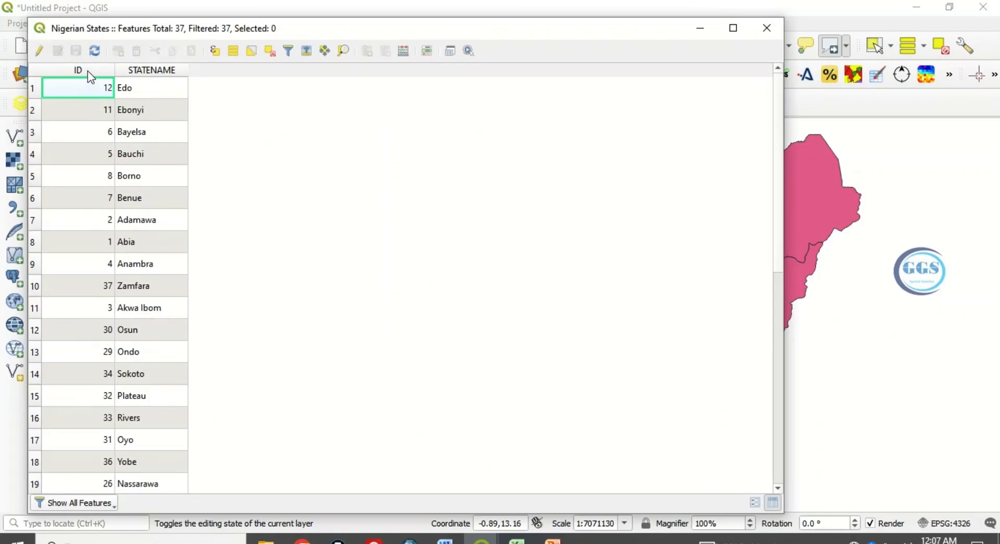
mouse_move(129, 80)
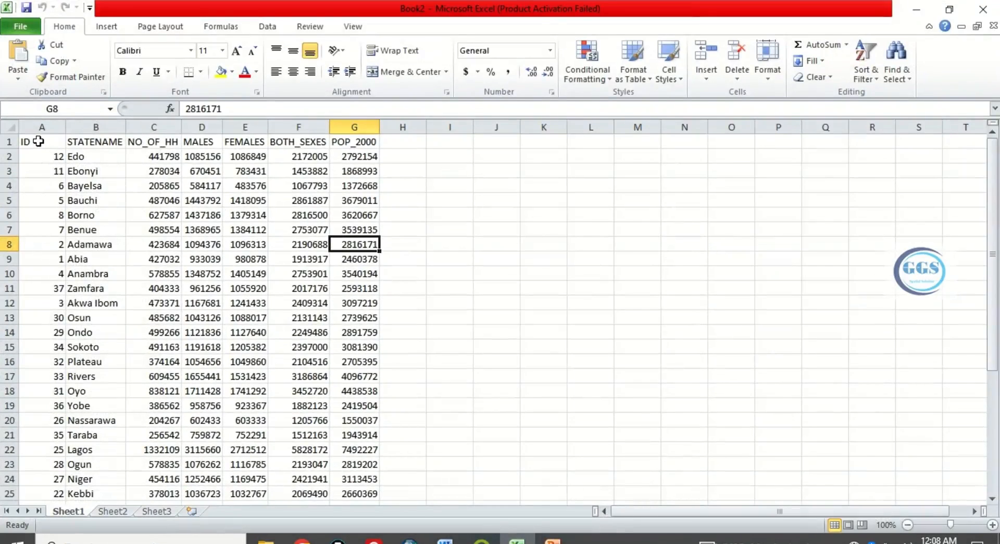
mouse_move(37, 162)
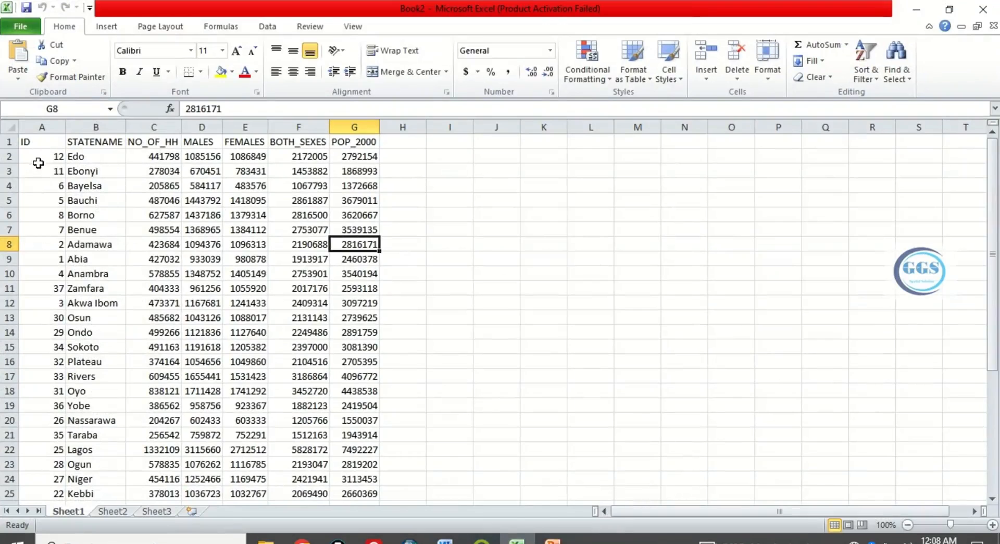
mouse_move(40, 145)
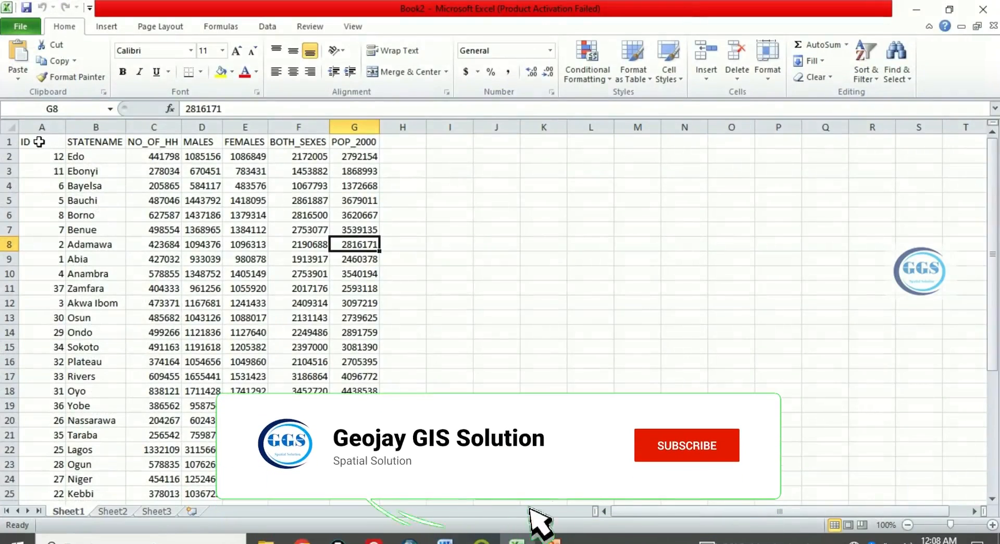
Step: Switch back to the Book2 spreadsheet to compare its ID column with QGIS
left_click(686, 444)
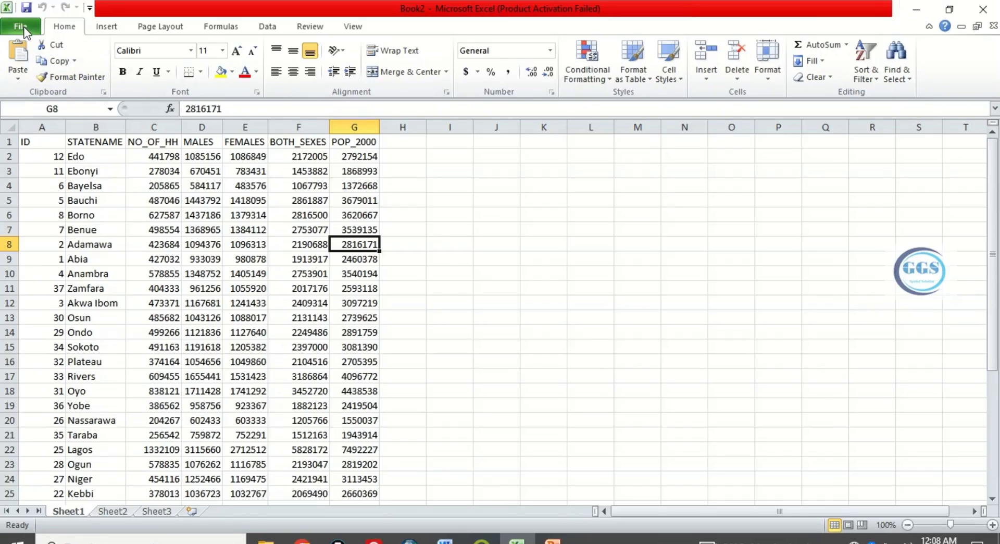
Step: Save the active sheet as CSV (Comma delimited) named 'Population dation', keeping CSV format
left_click(21, 26)
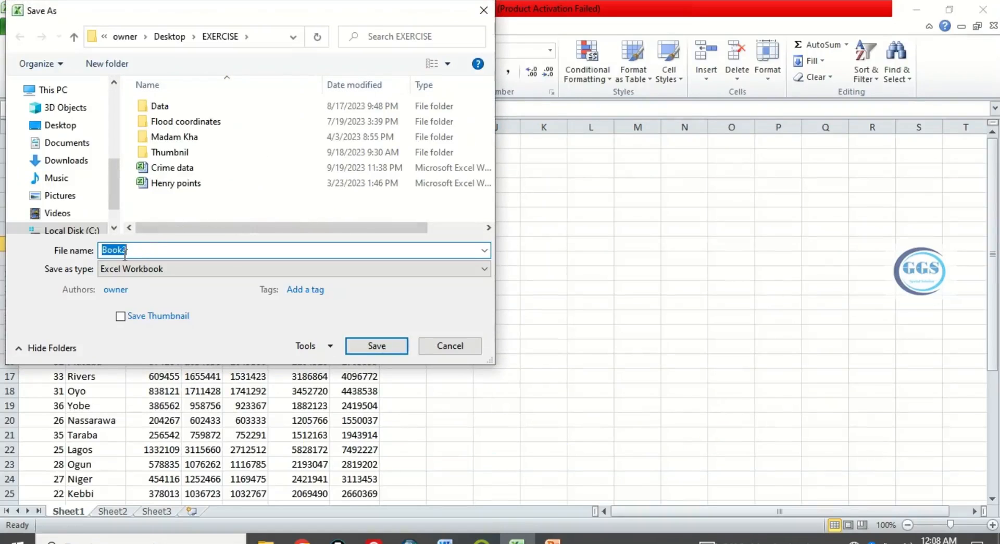
type("Popo")
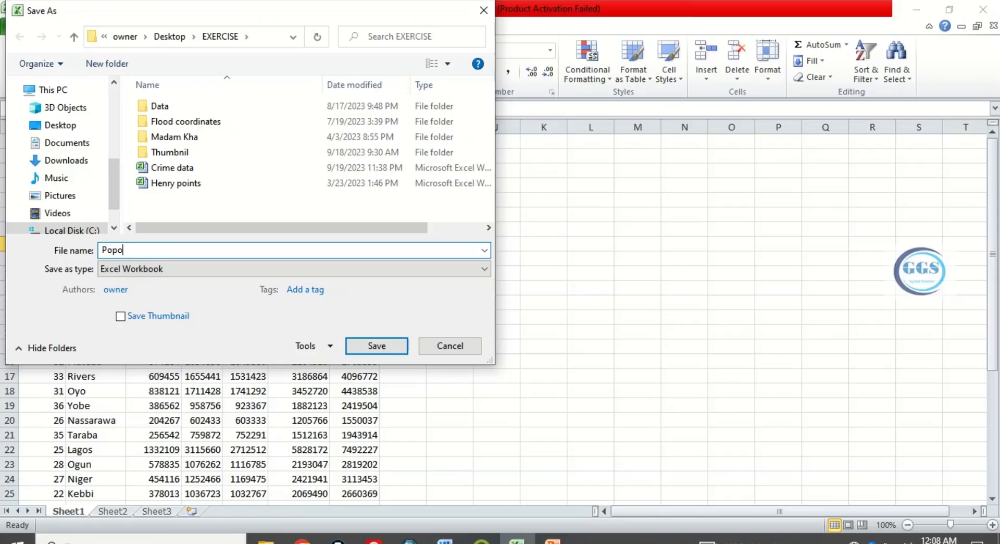
type("ulati")
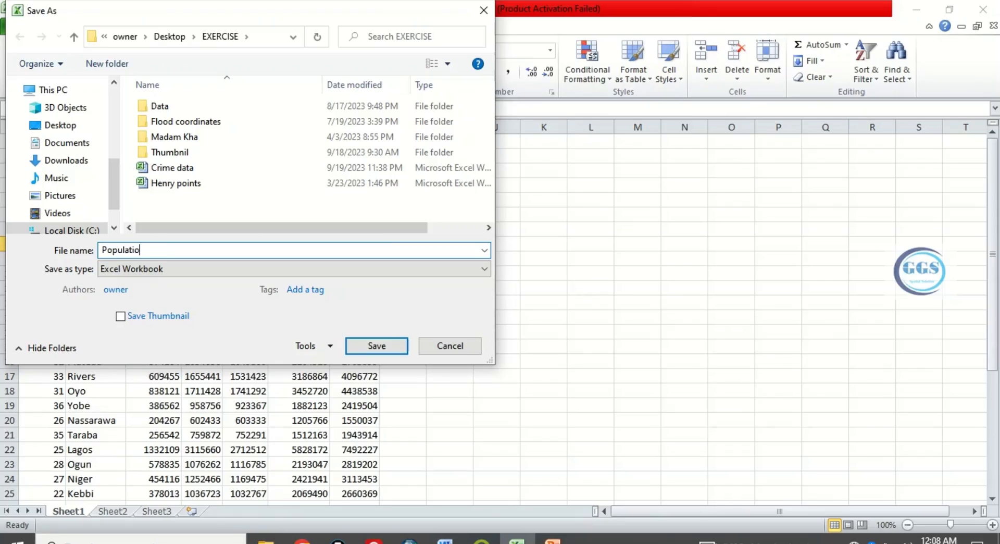
type("n datio")
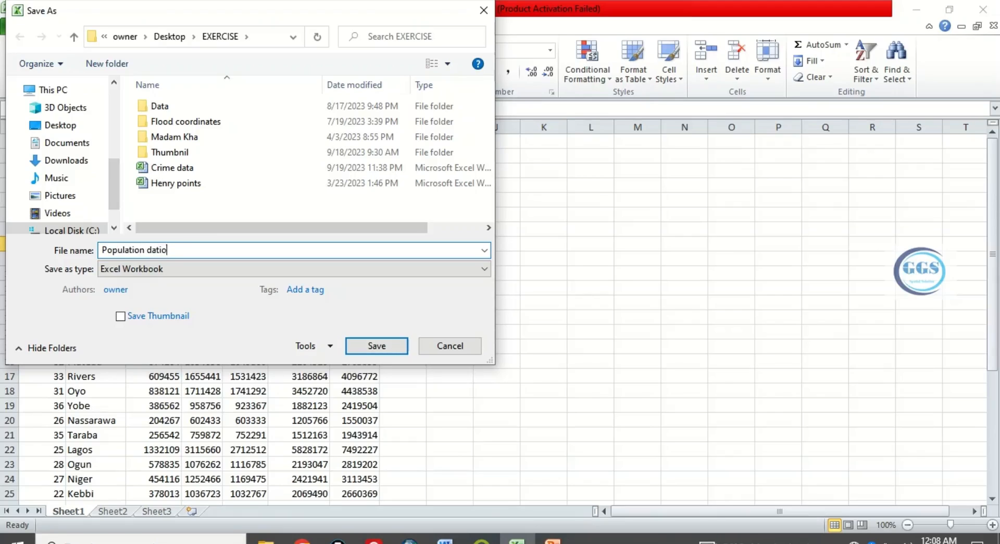
type("n")
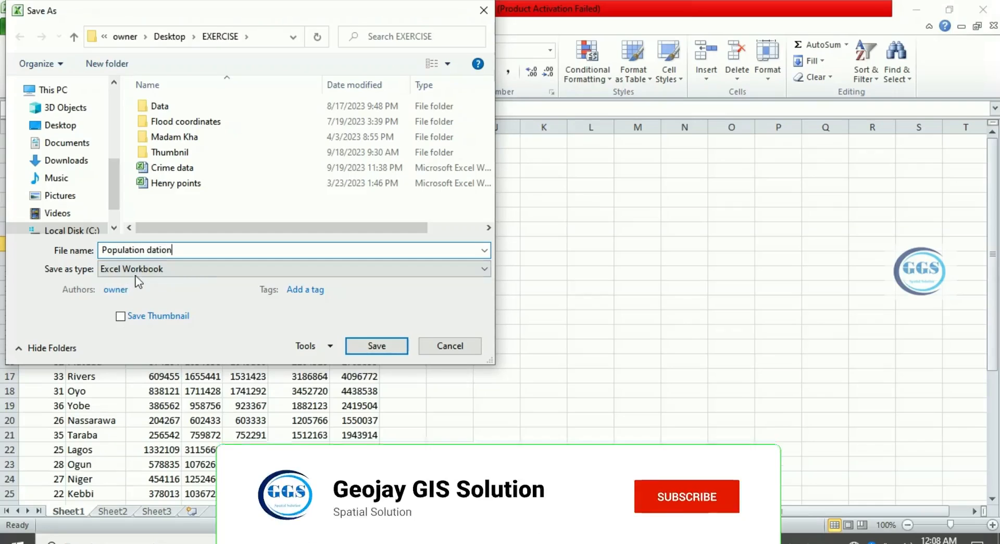
left_click(484, 268)
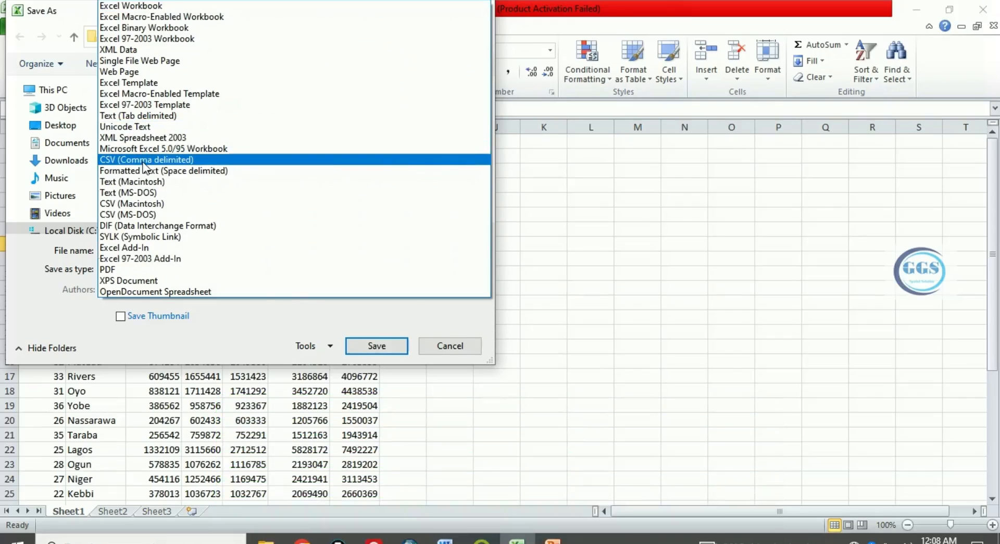
left_click(146, 160)
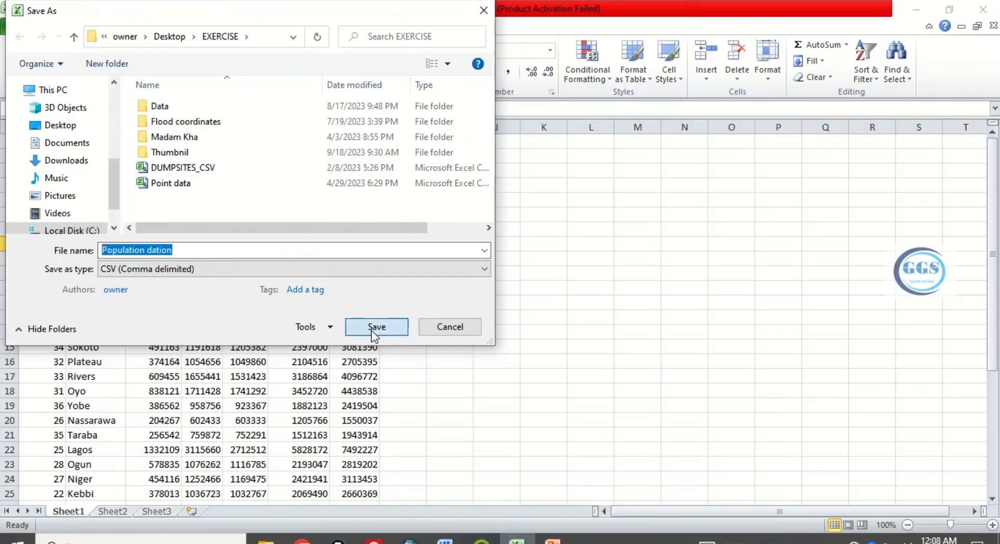
left_click(376, 326)
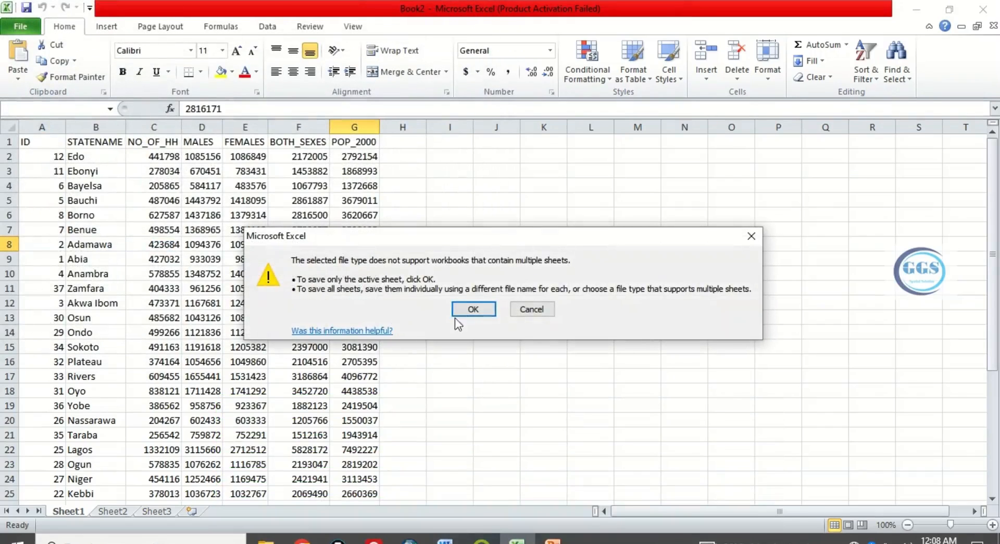
left_click(472, 308)
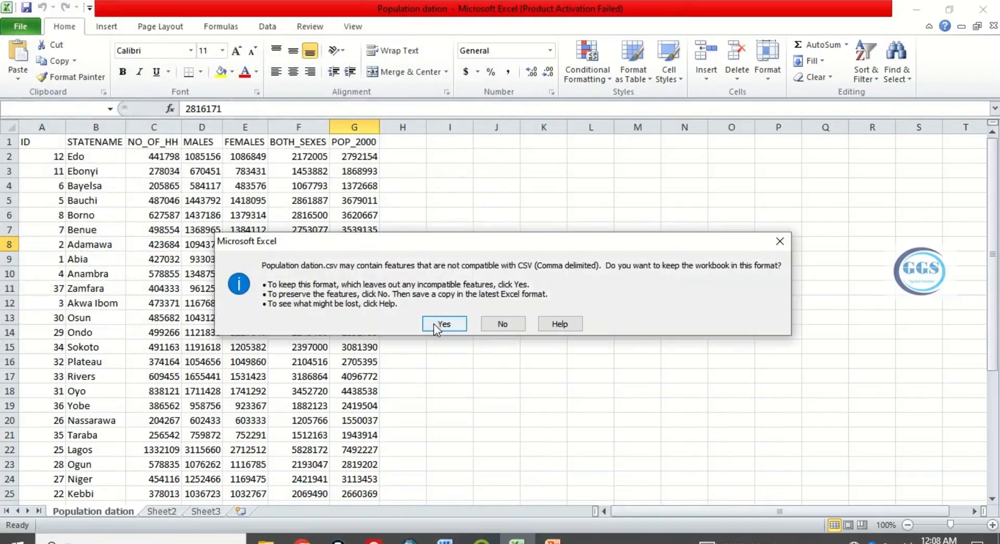
left_click(443, 323)
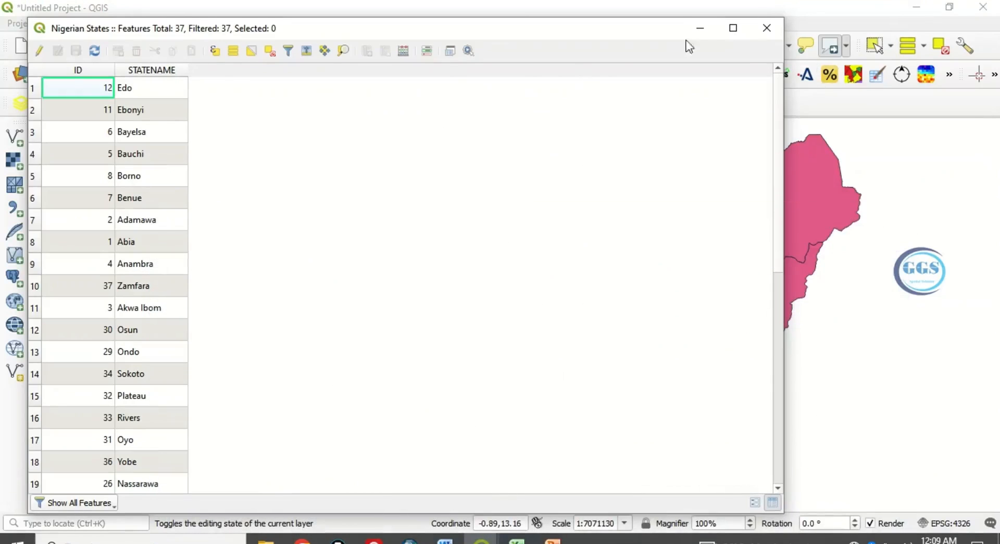
Step: Close the Nigerian States attribute table window to show the state map
left_click(766, 28)
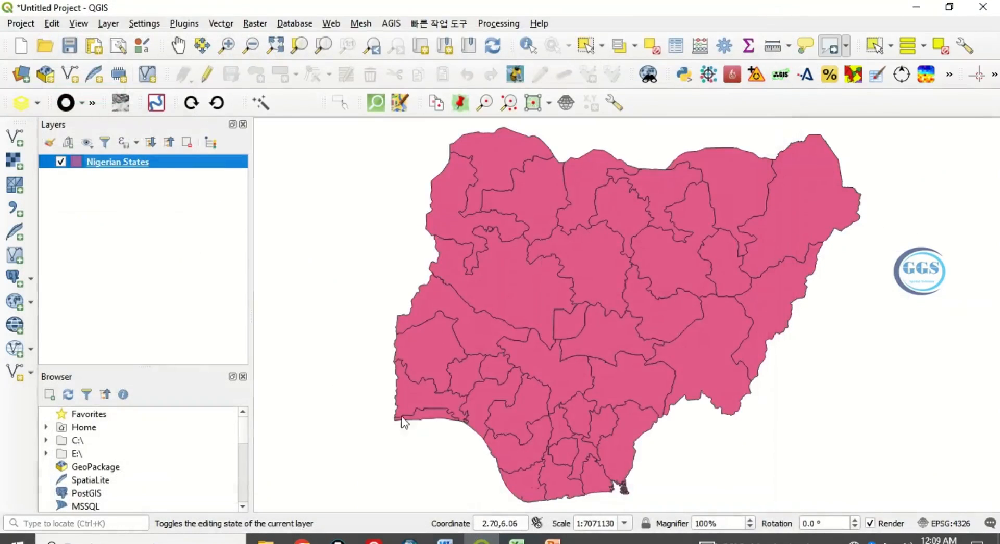
mouse_move(451, 492)
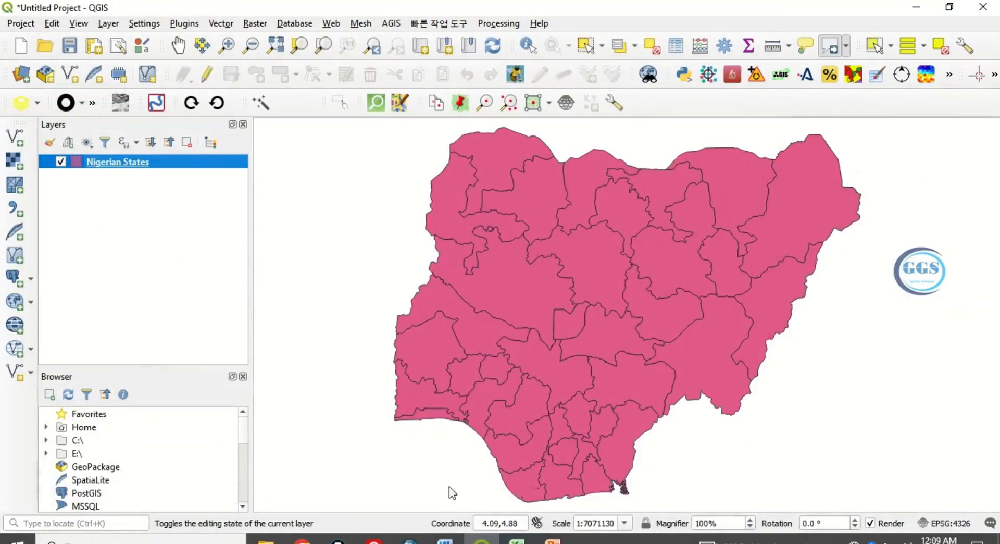
mouse_move(371, 265)
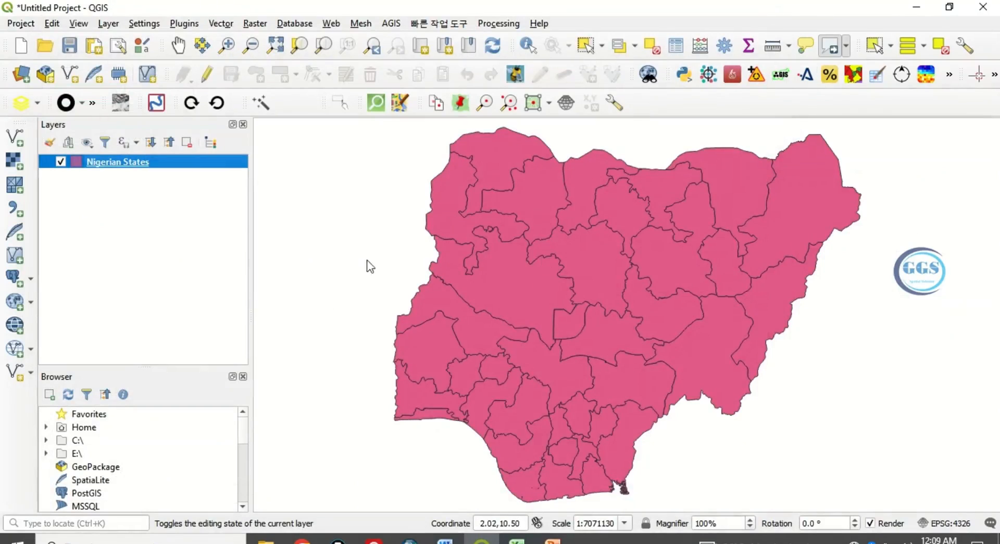
mouse_move(462, 370)
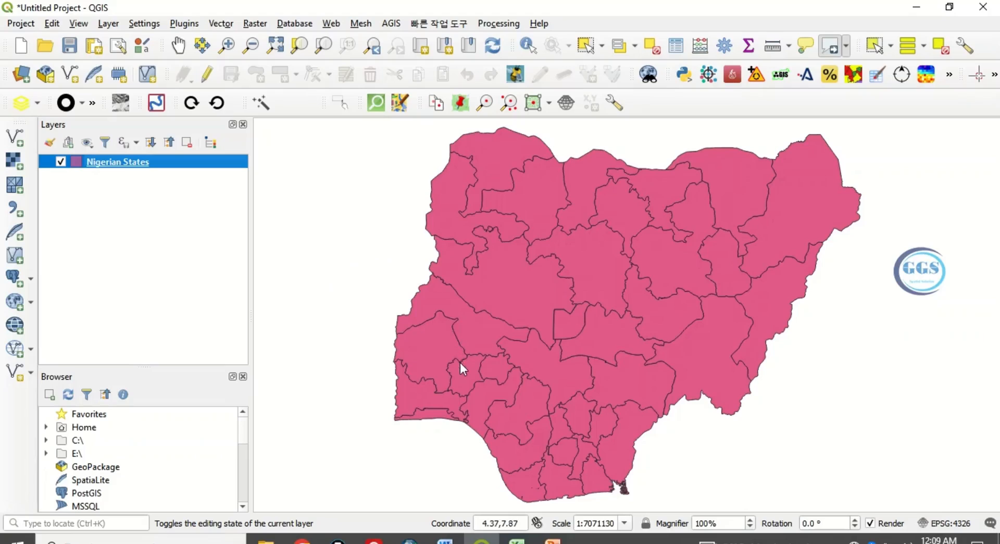
mouse_move(949, 6)
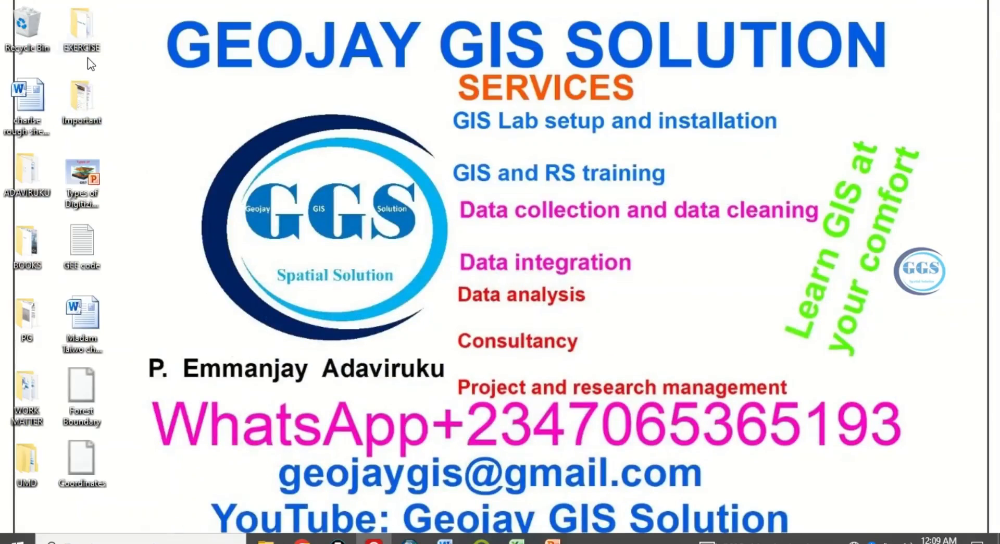
Step: Open the EXERCISE folder and select the Population dation CSV file
double_click(82, 29)
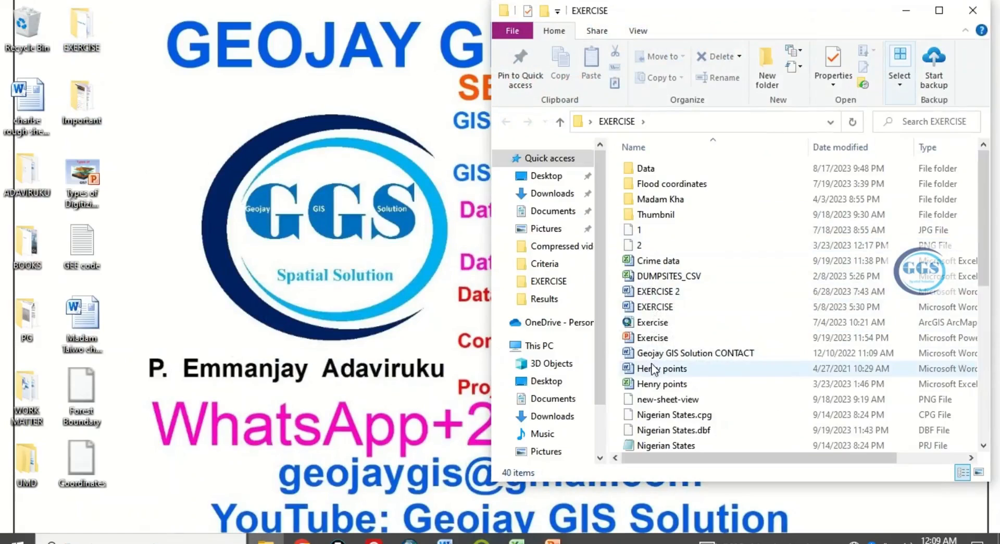
left_click(671, 366)
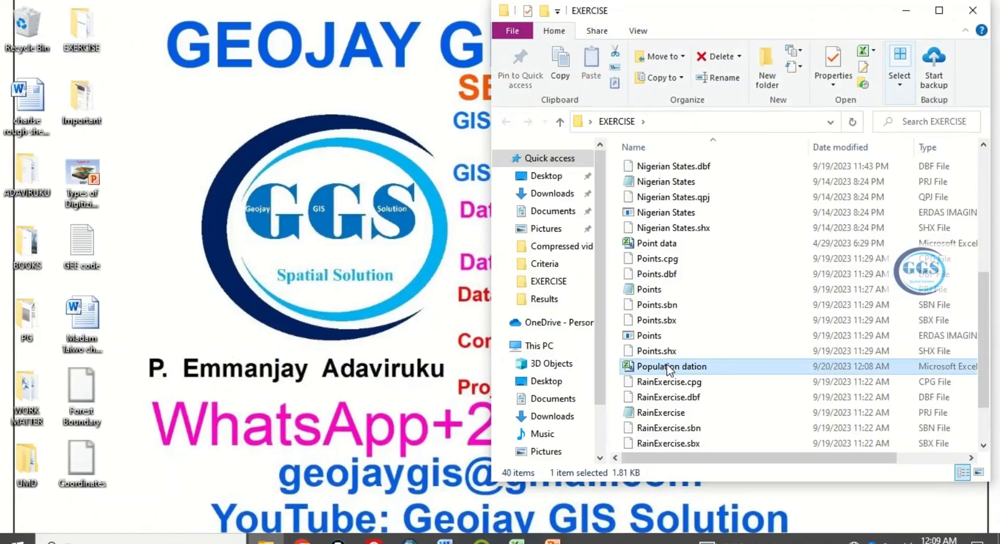
mouse_move(671, 366)
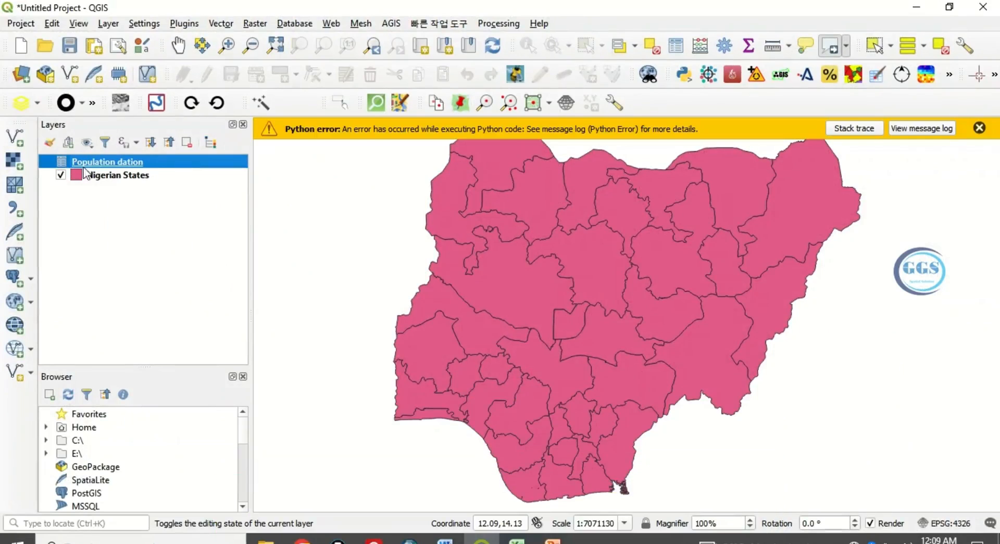
mouse_move(118, 175)
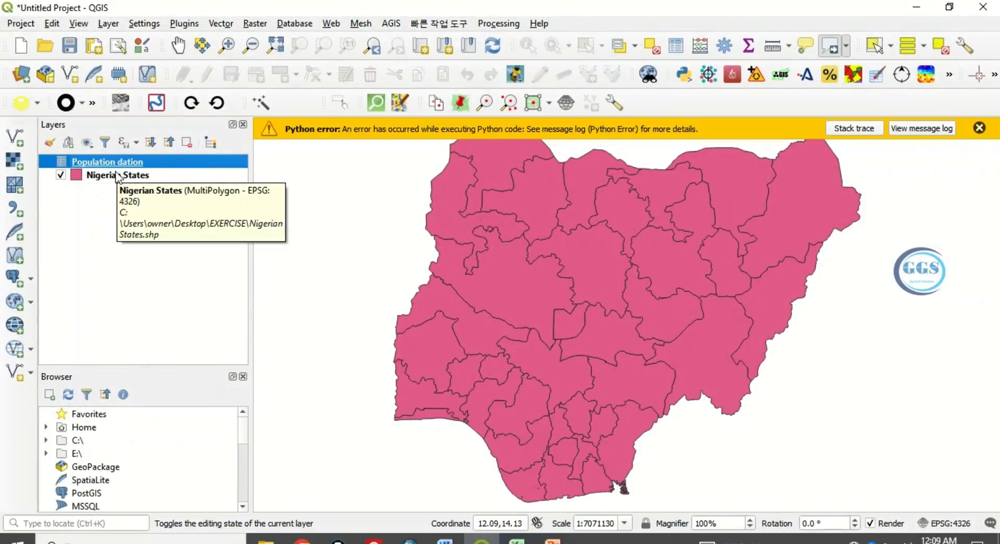
Step: Open the Nigerian States layer properties on the Joins section
left_click(118, 174)
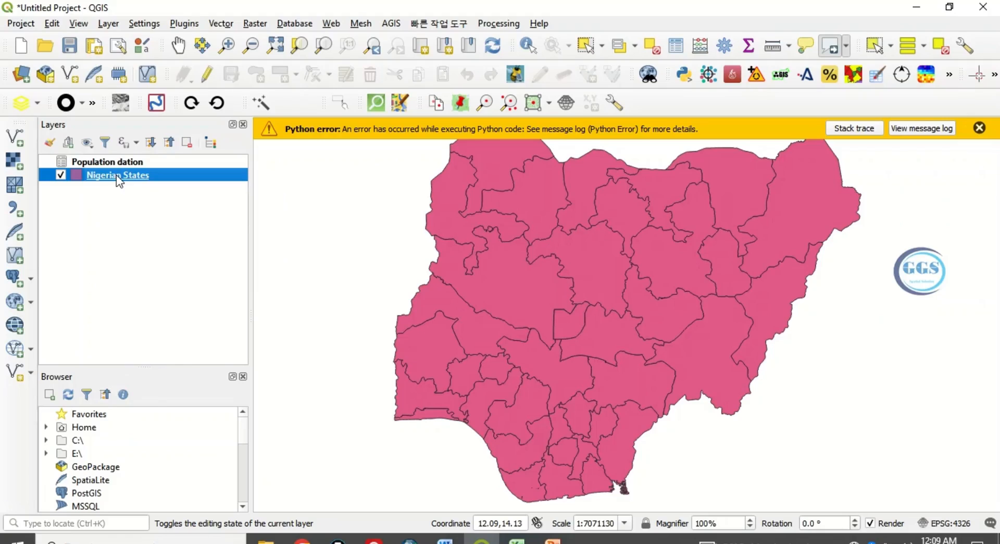
right_click(116, 175)
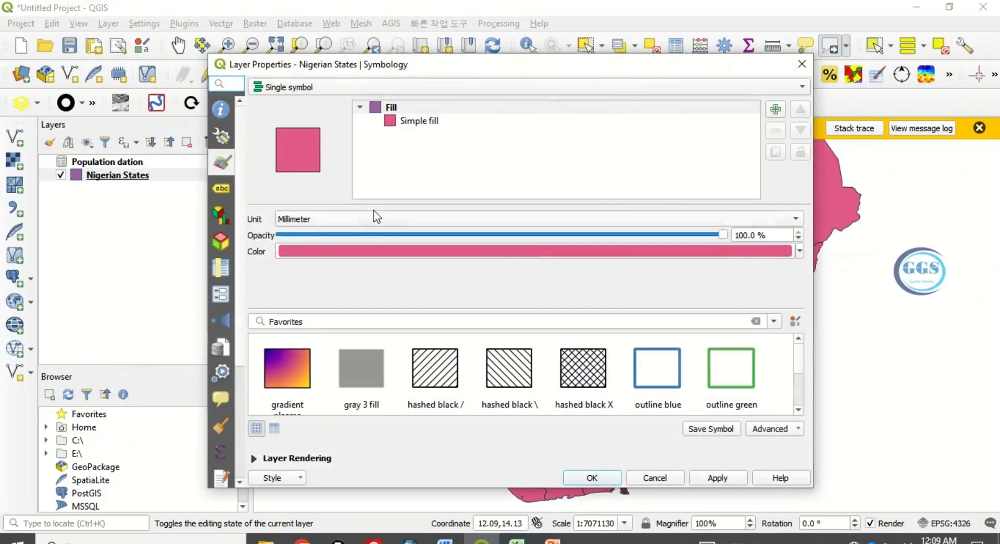
mouse_move(224, 324)
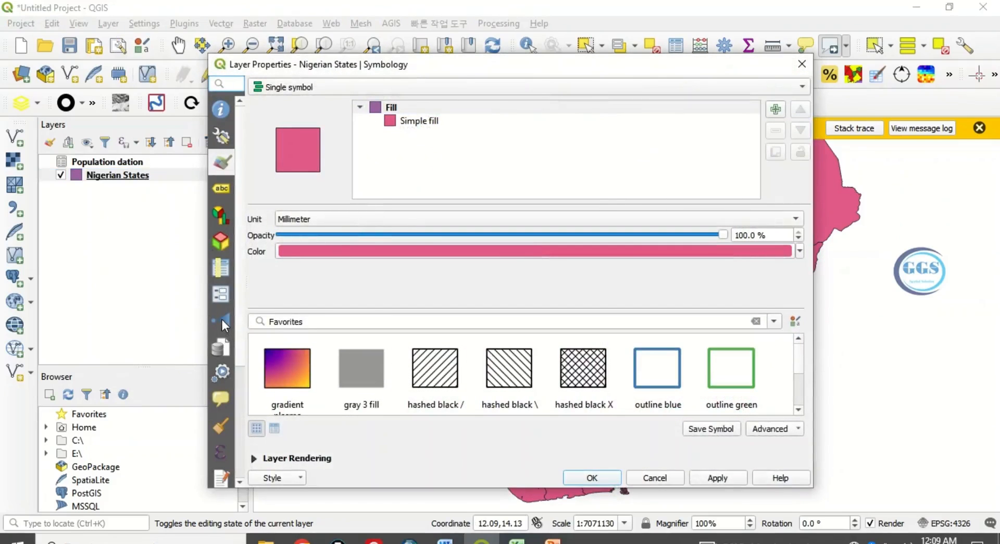
left_click(219, 320)
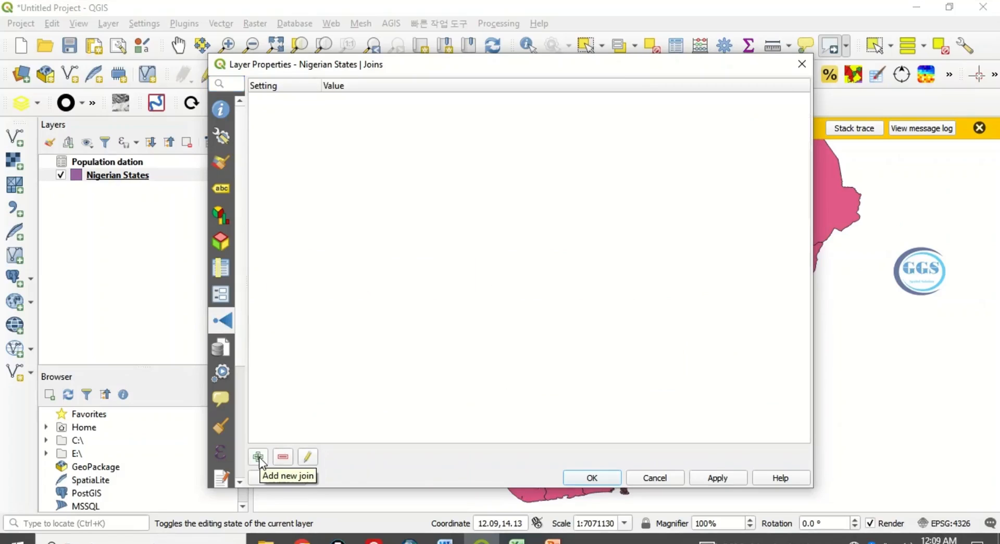
Step: Add a new join from Population dation, with ID as both join and target field
left_click(257, 457)
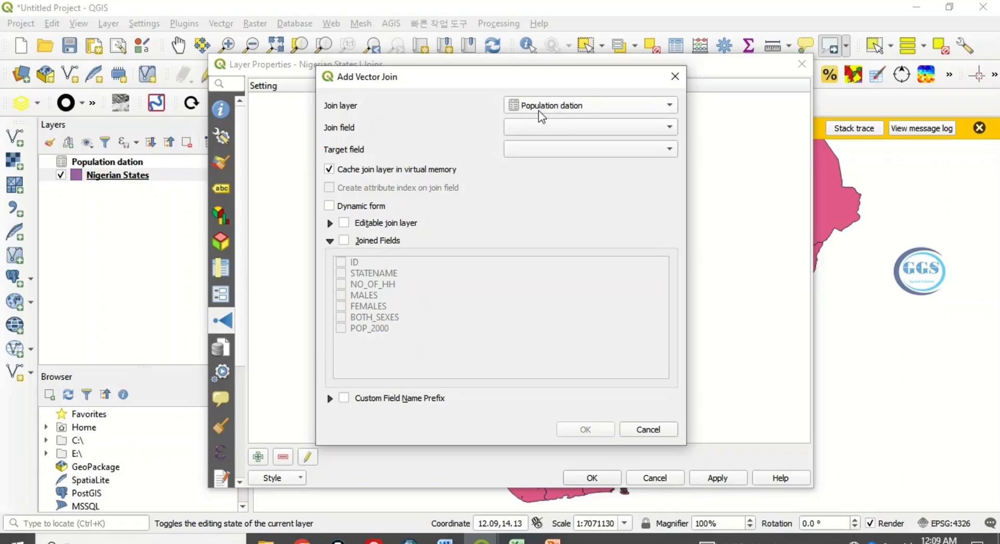
mouse_move(535, 110)
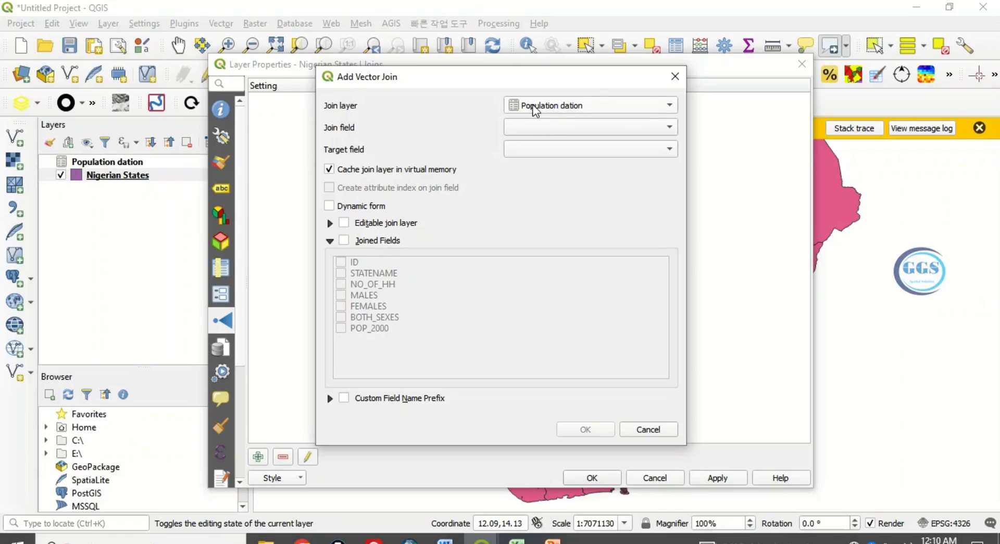
mouse_move(574, 115)
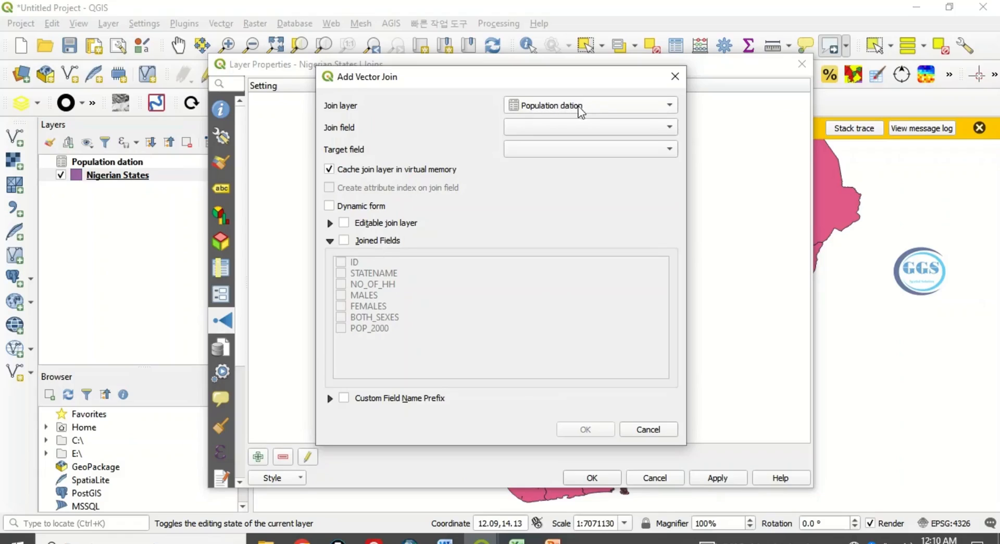
mouse_move(547, 111)
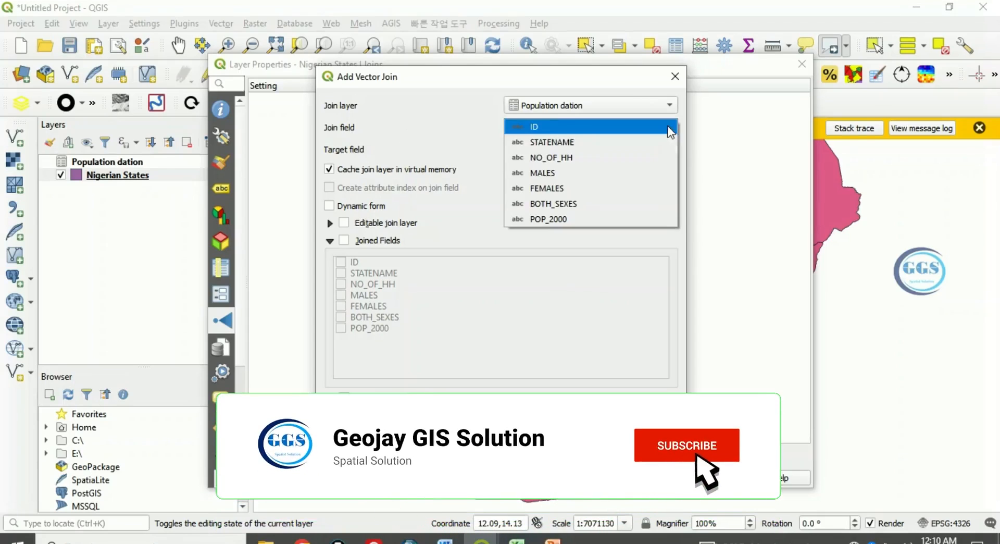
left_click(534, 126)
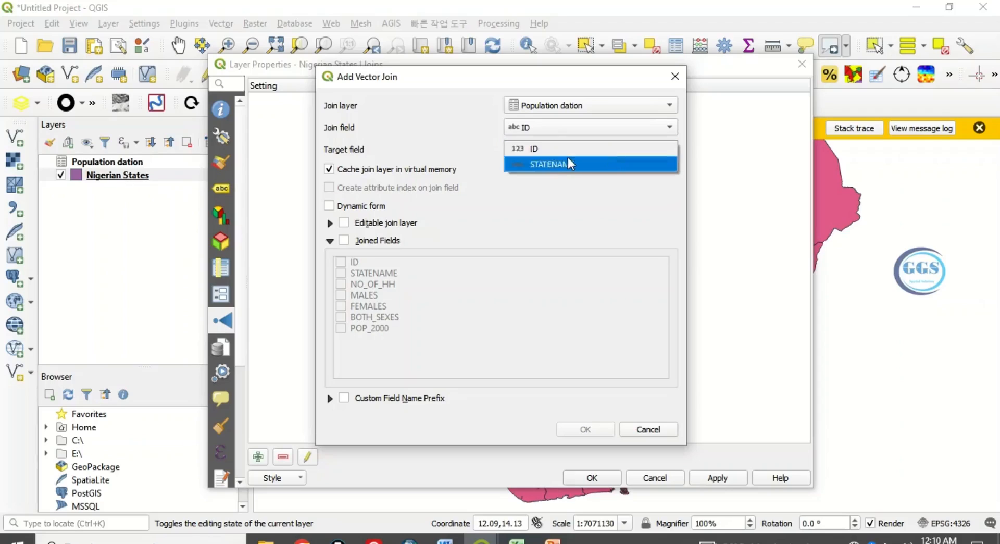
left_click(534, 148)
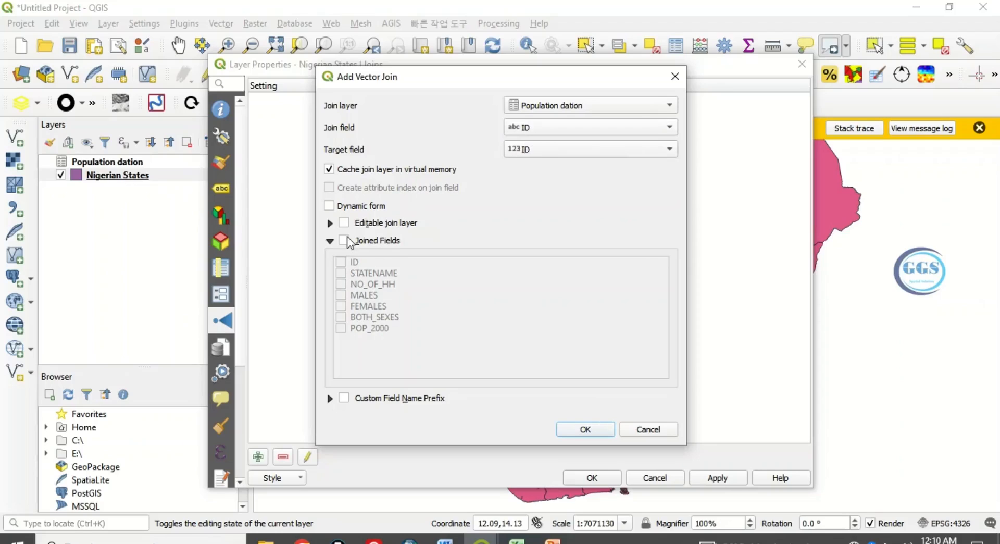
Step: Restrict joined fields to NO_OF_HH, MALES, FEMALES, BOTH_SEXES and POP_2000, then confirm
left_click(344, 240)
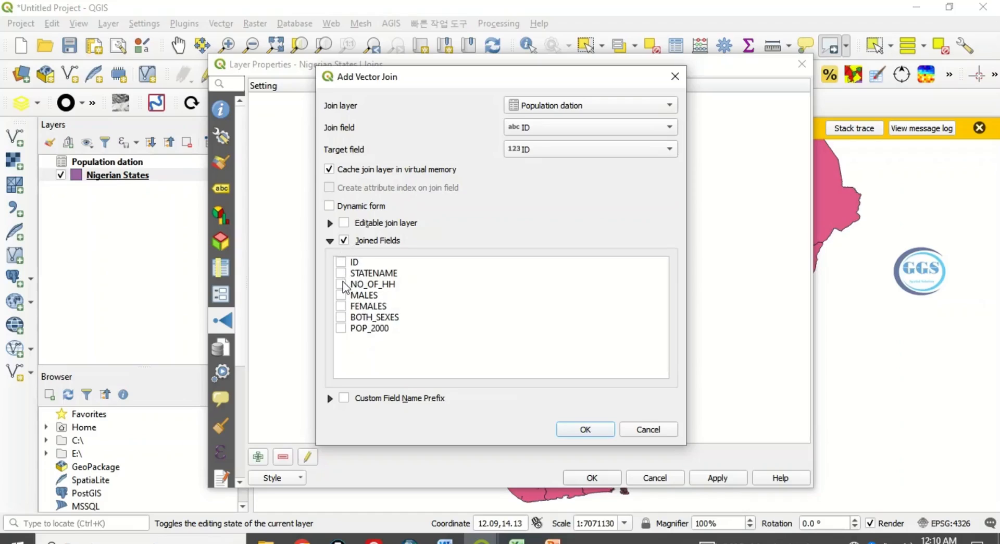
left_click(341, 284)
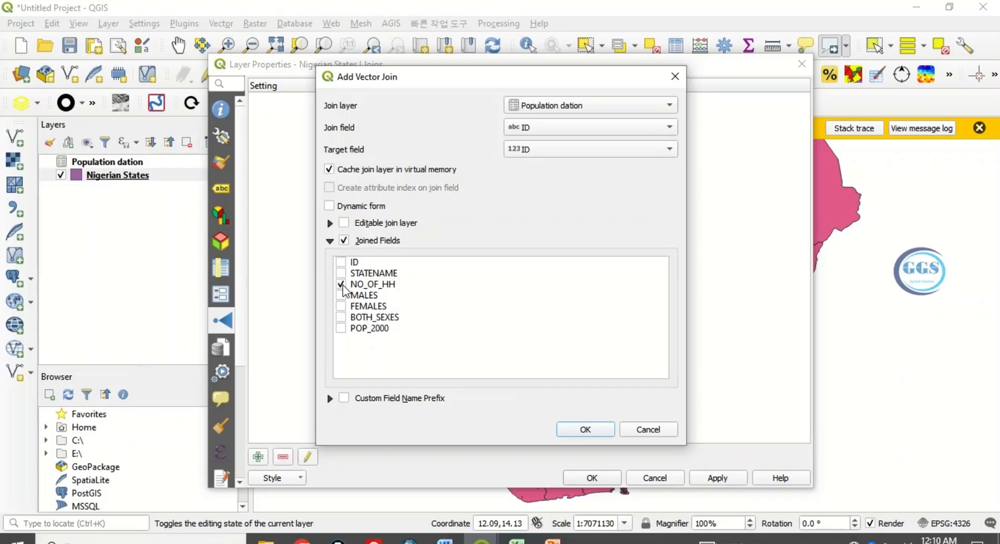
left_click(341, 295)
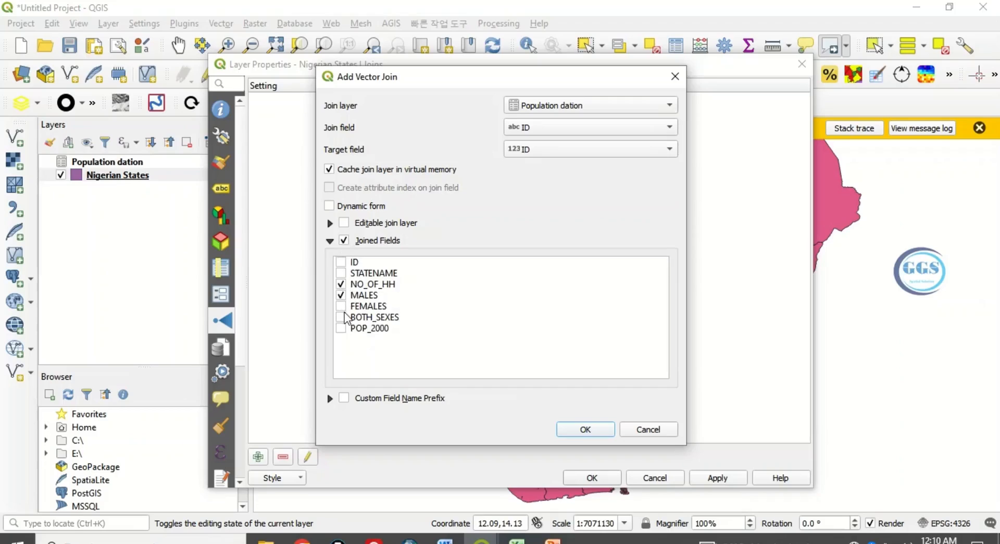
left_click(340, 306)
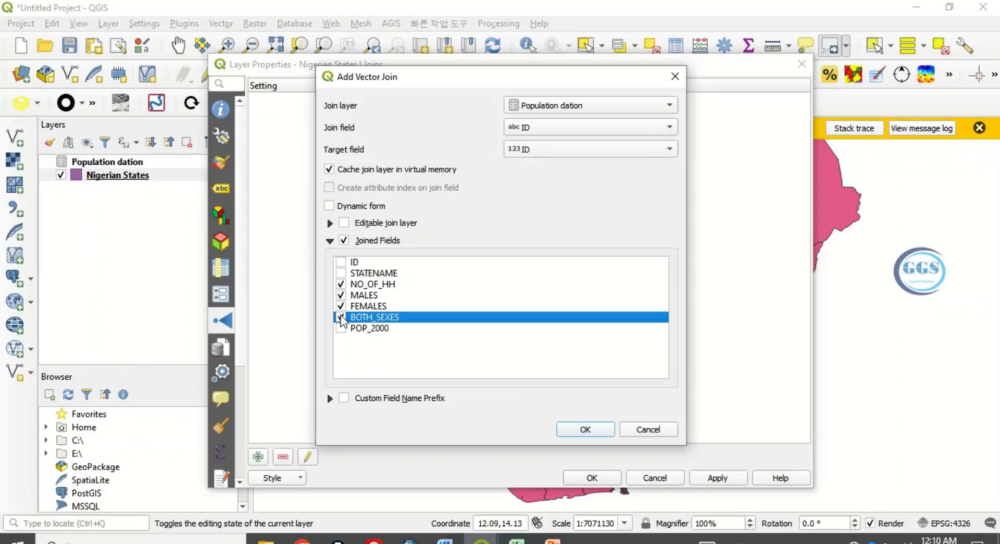
left_click(341, 317)
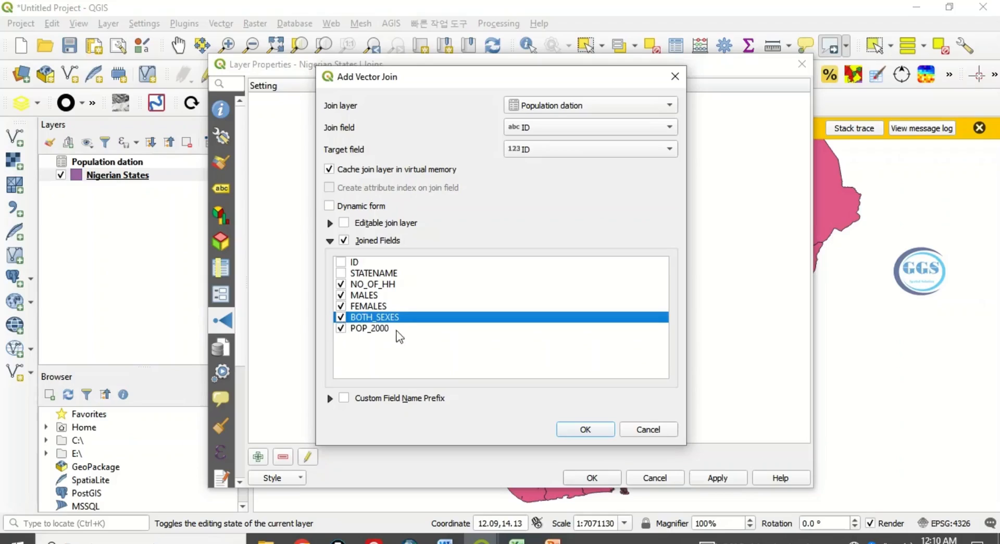
mouse_move(577, 403)
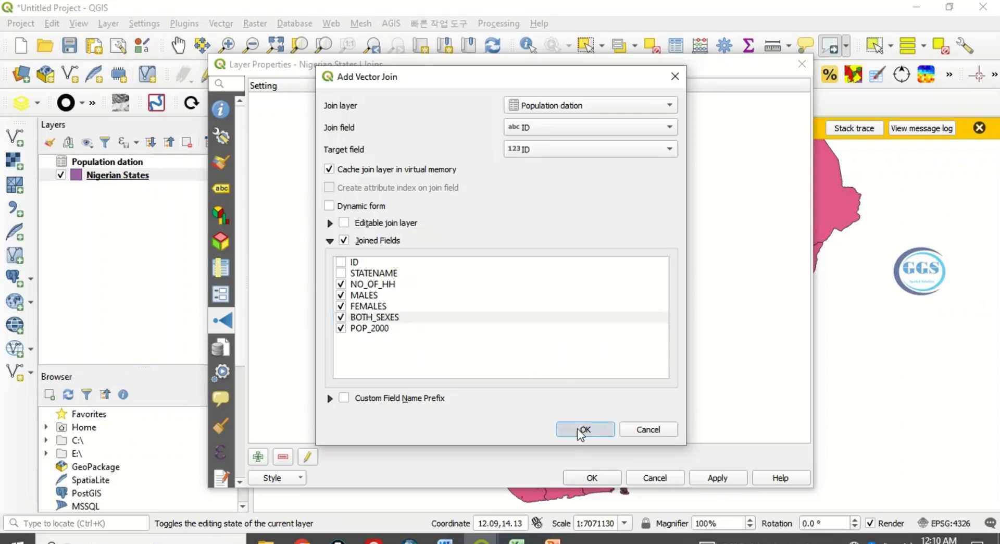
left_click(584, 428)
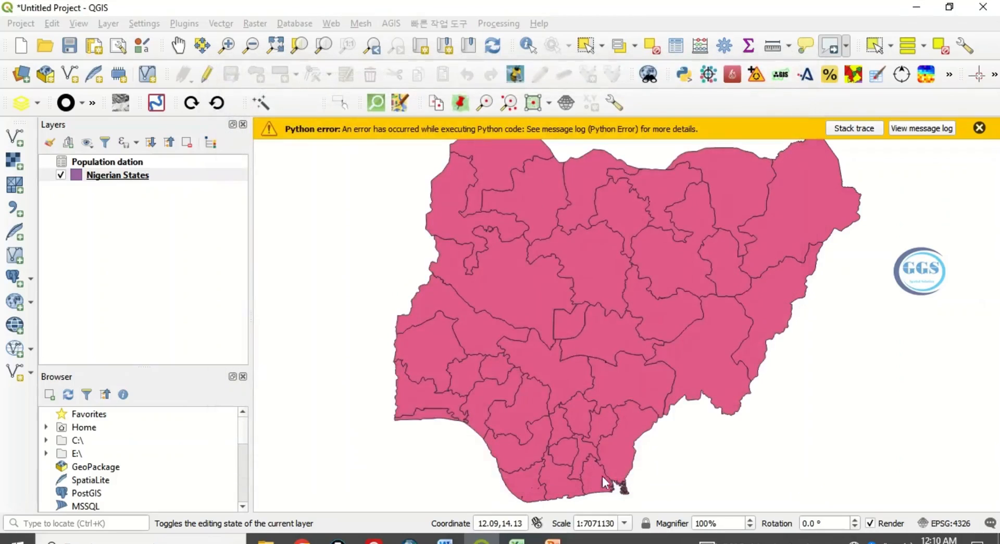
left_click(117, 176)
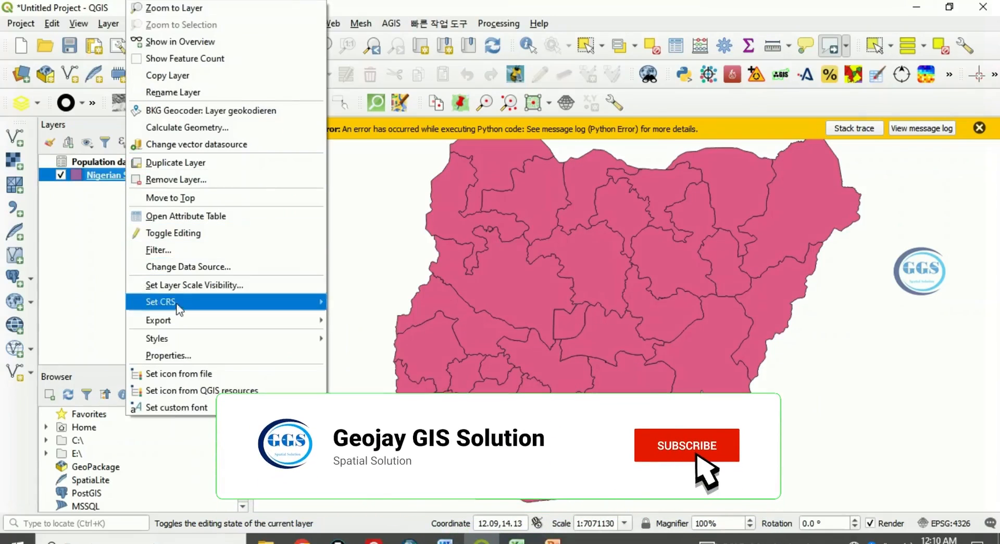
left_click(187, 215)
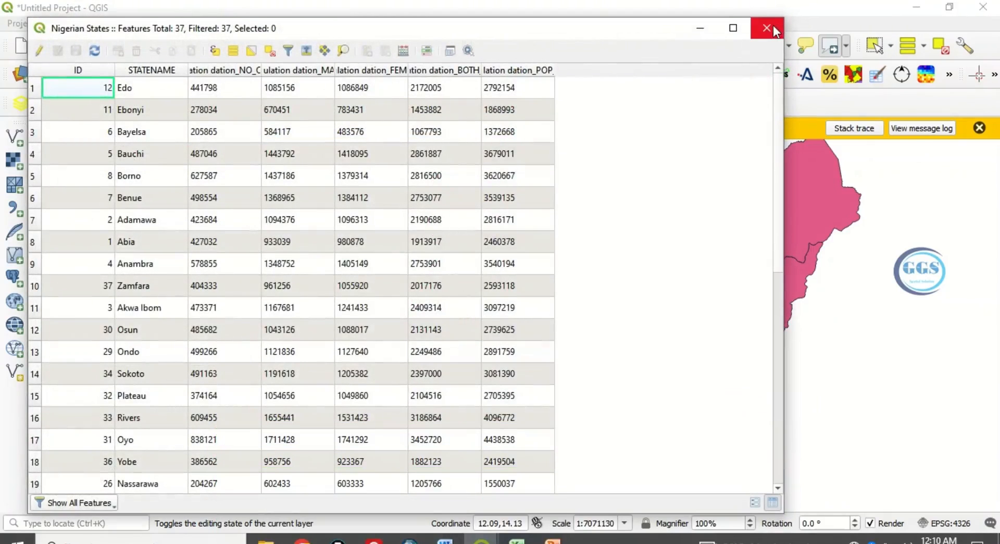
left_click(767, 28)
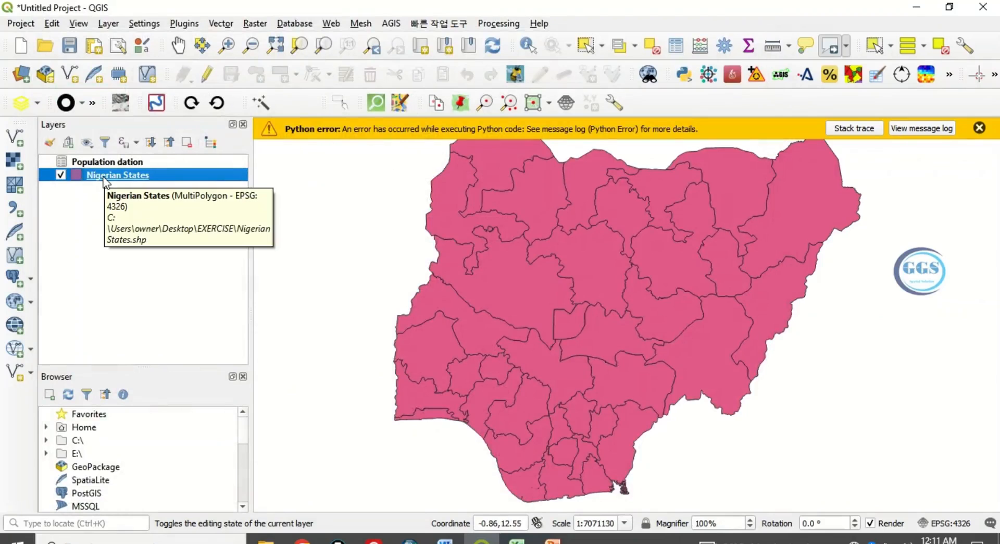
Step: Export the joined layer as 'Nigerian States population' shapefile in the EXERCISE folder
right_click(117, 174)
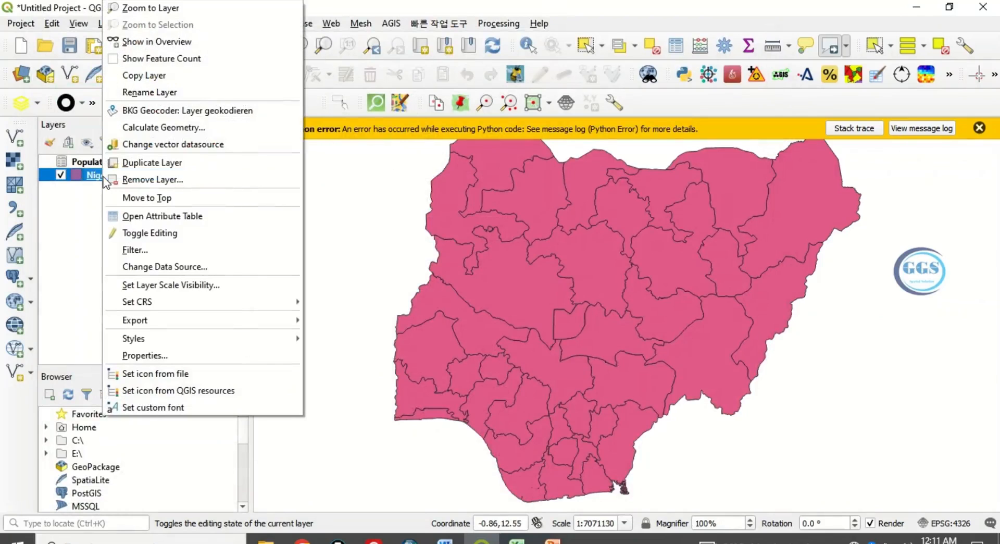
mouse_move(150, 320)
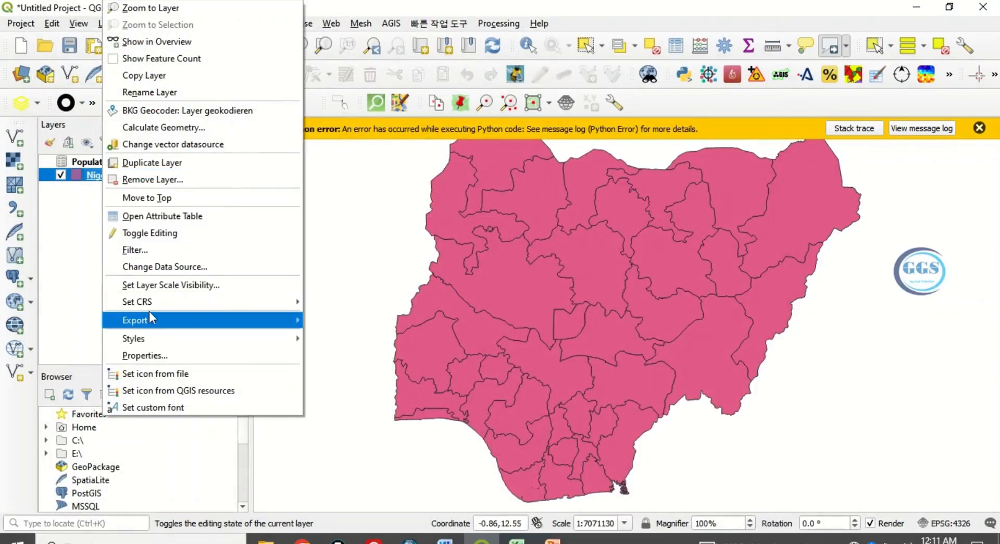
mouse_move(135, 319)
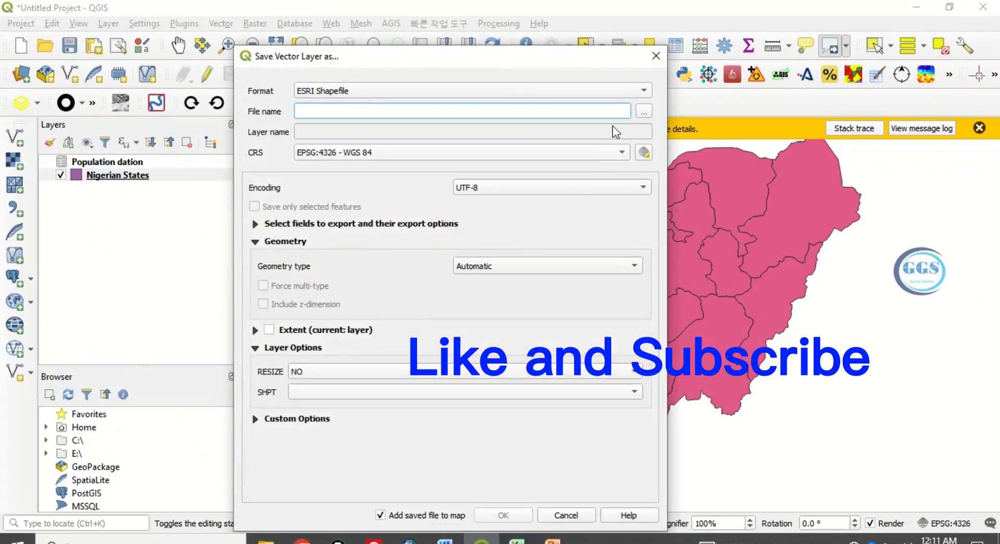
left_click(643, 111)
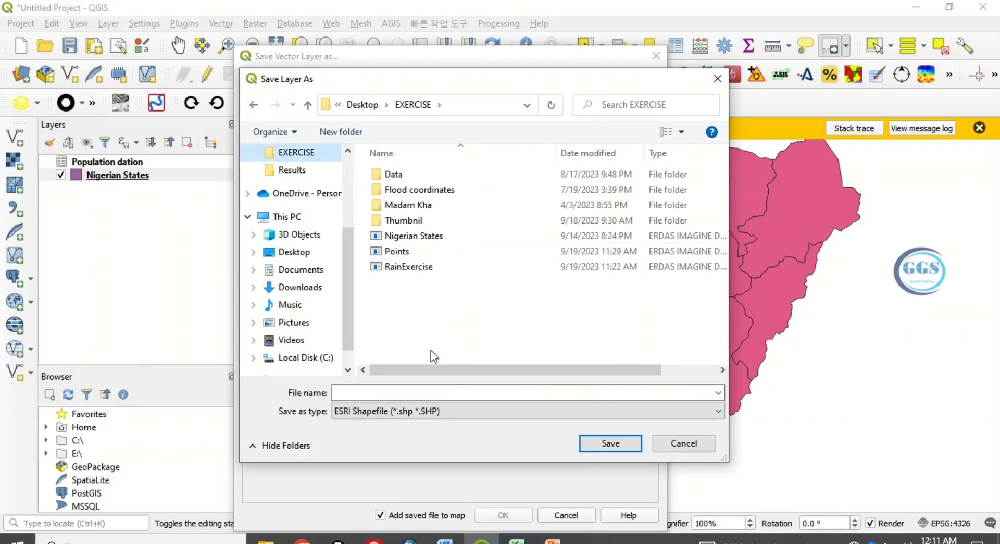
left_click(414, 235)
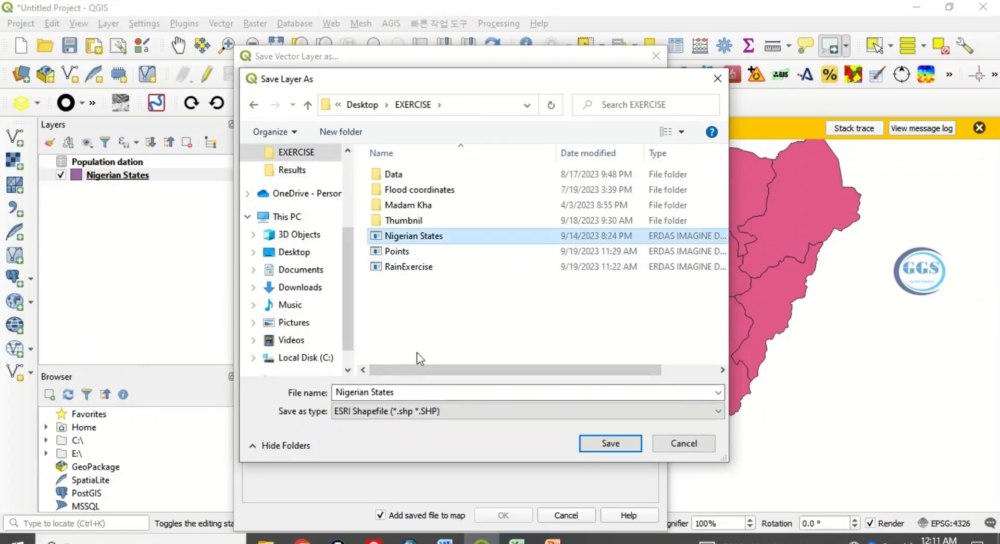
left_click(399, 391)
type(" population")
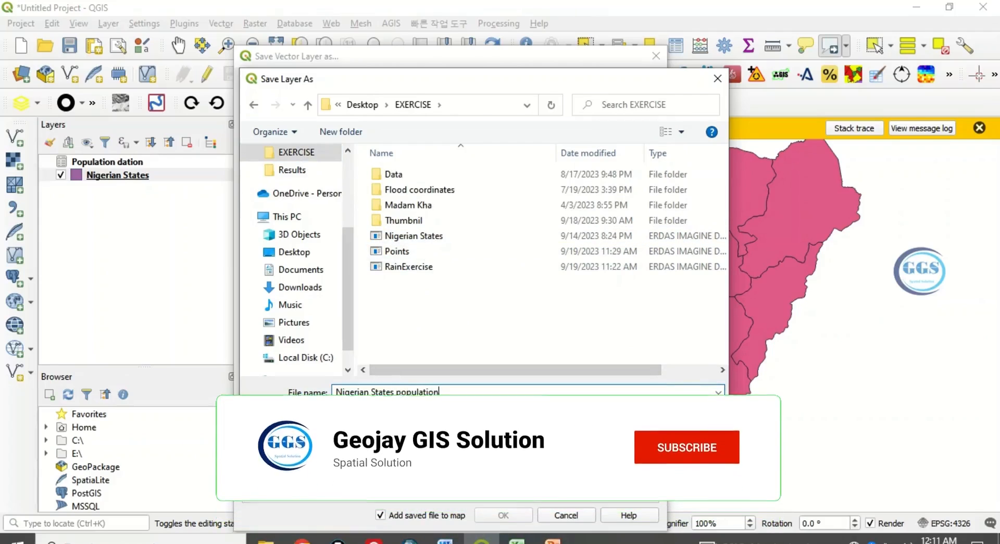
left_click(685, 446)
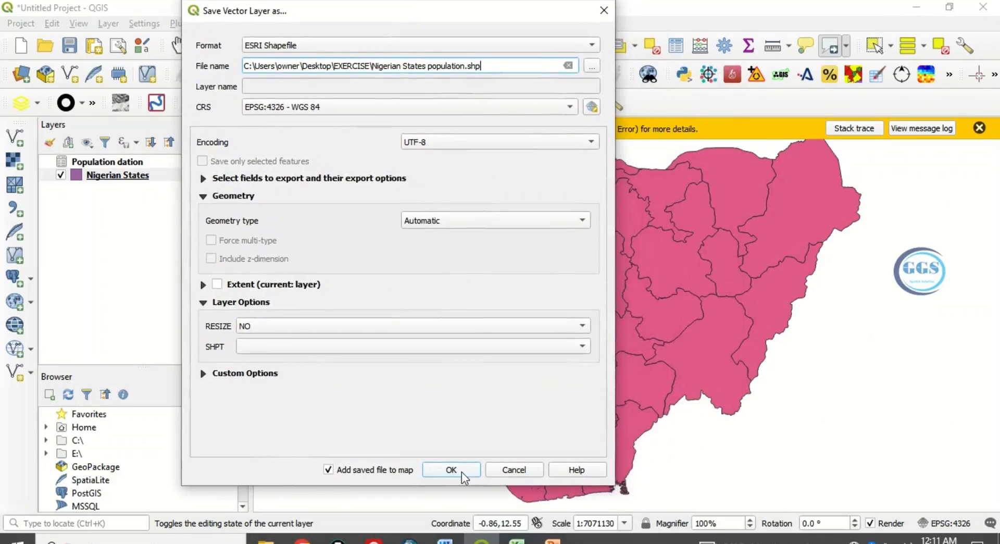
left_click(451, 470)
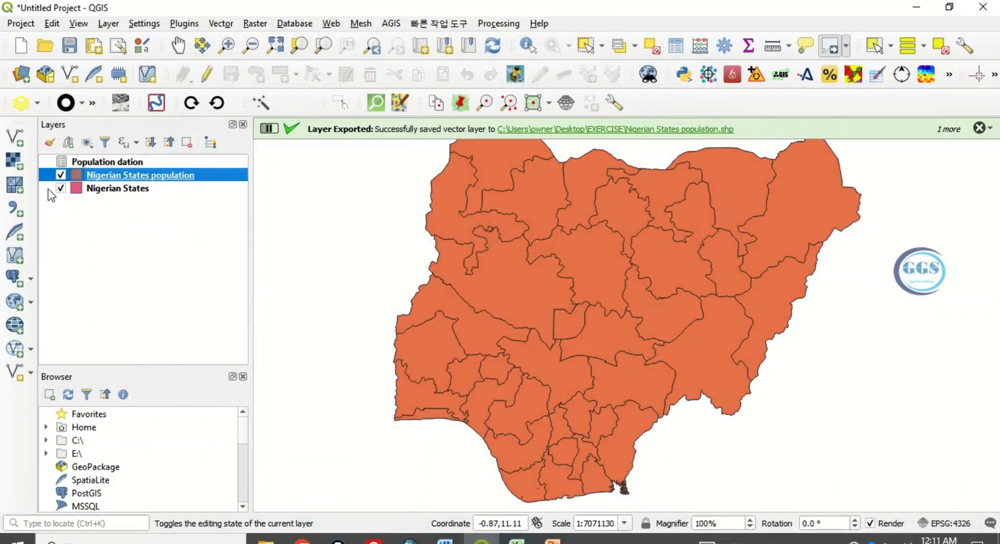
Step: Hide Nigerian States and open the Nigerian States population attribute table
left_click(60, 188)
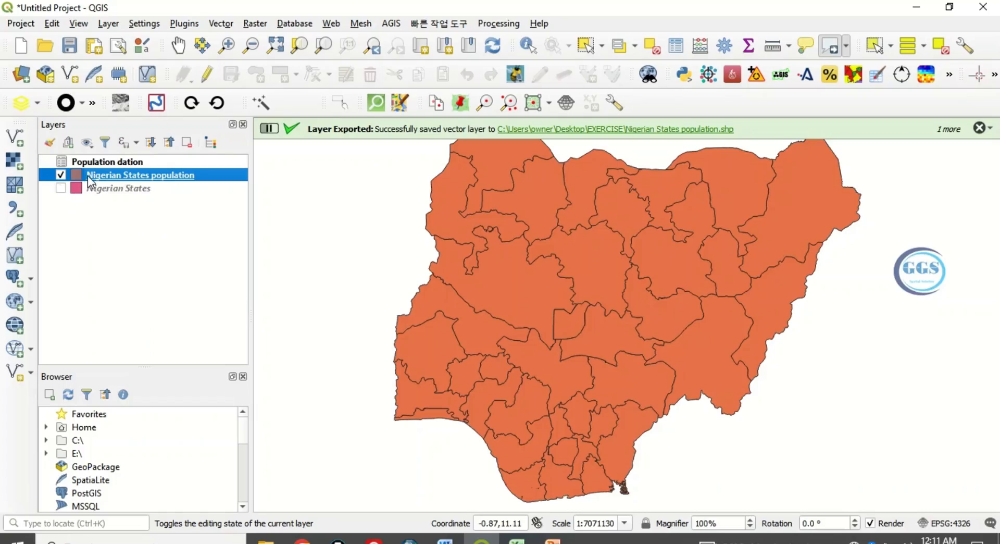
right_click(140, 175)
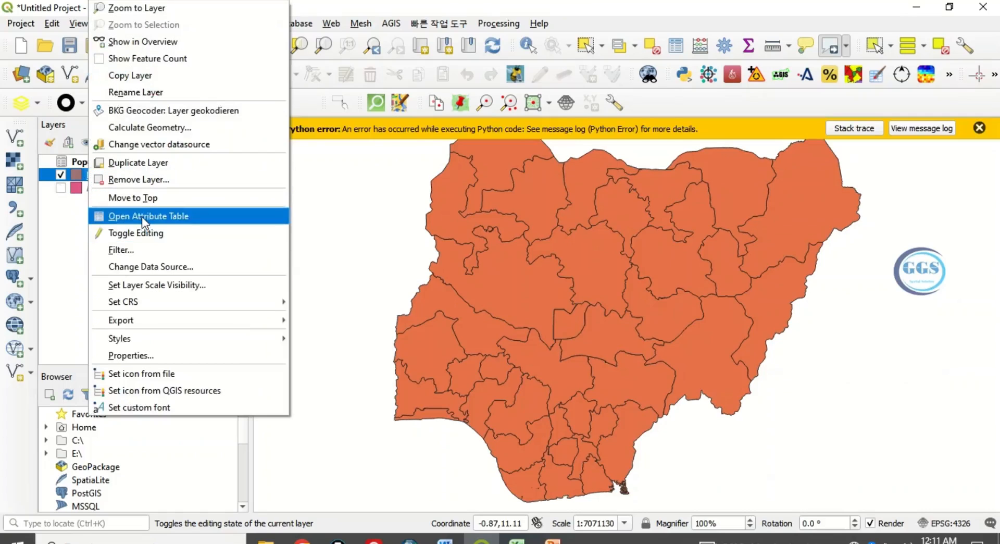
left_click(148, 215)
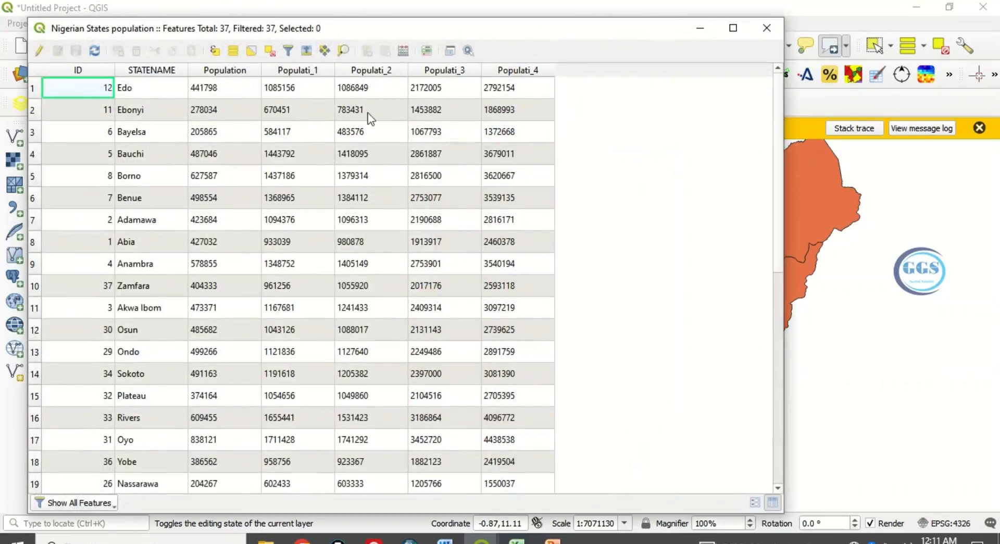